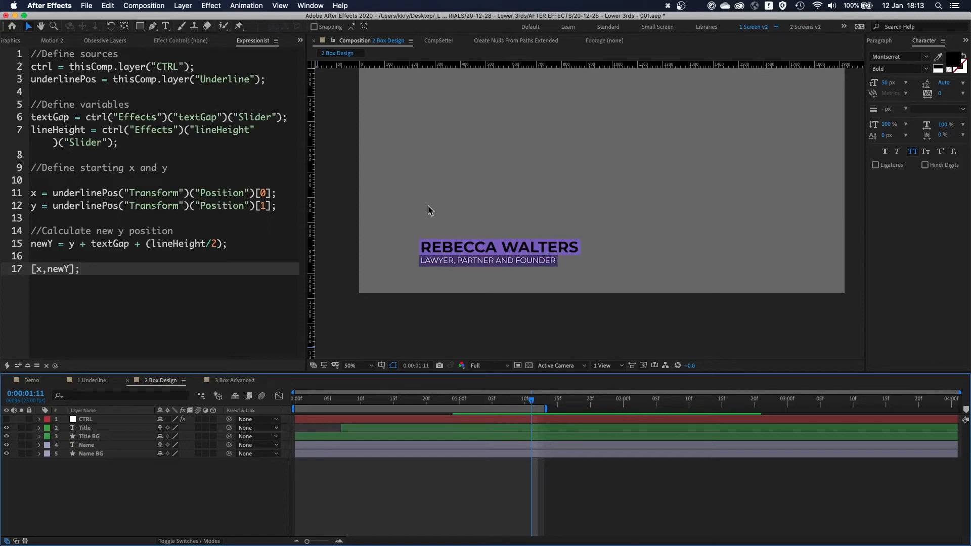
pyautogui.moveTo(481, 217)
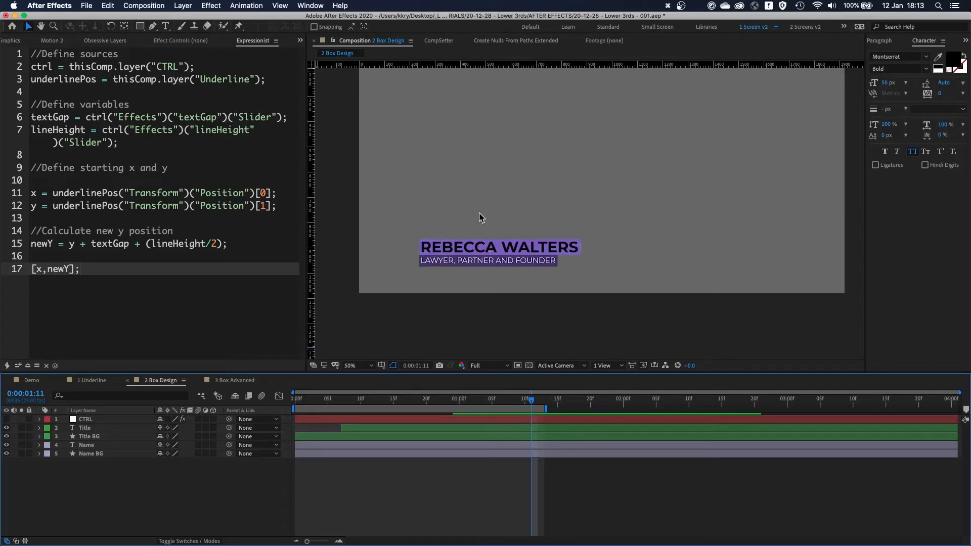
pyautogui.moveTo(453, 276)
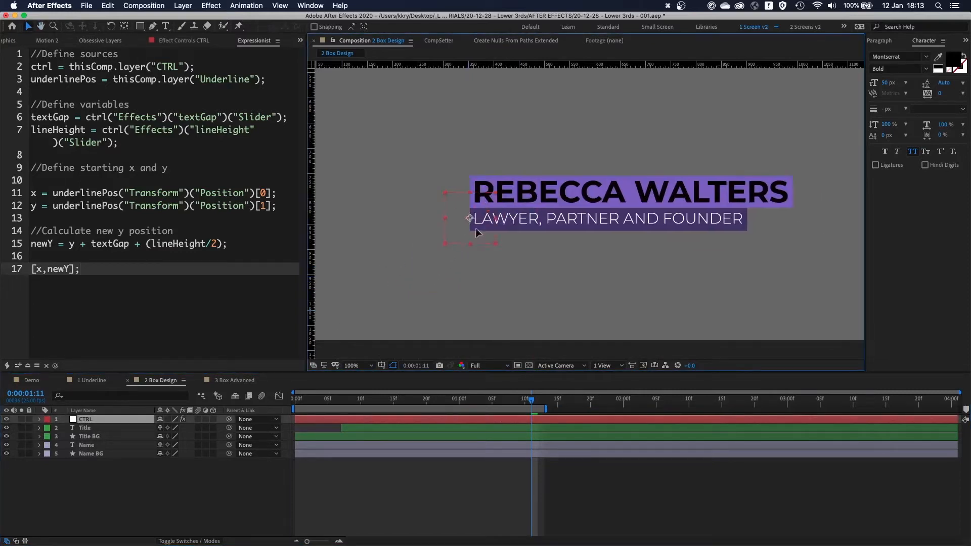
# Undo the last change, then try the boxMargin slider at 50 and return it to 20
pyautogui.press('cmd+z')
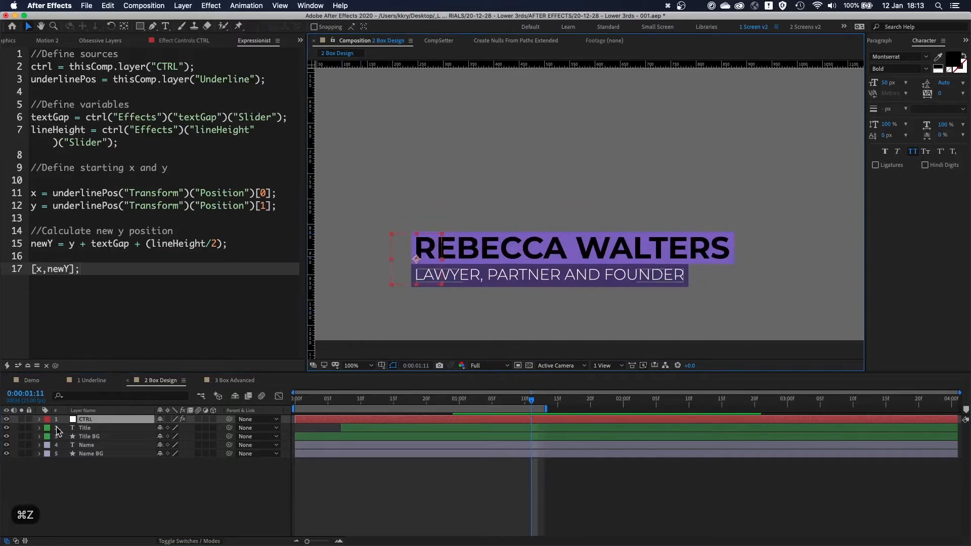
pyautogui.click(40, 419)
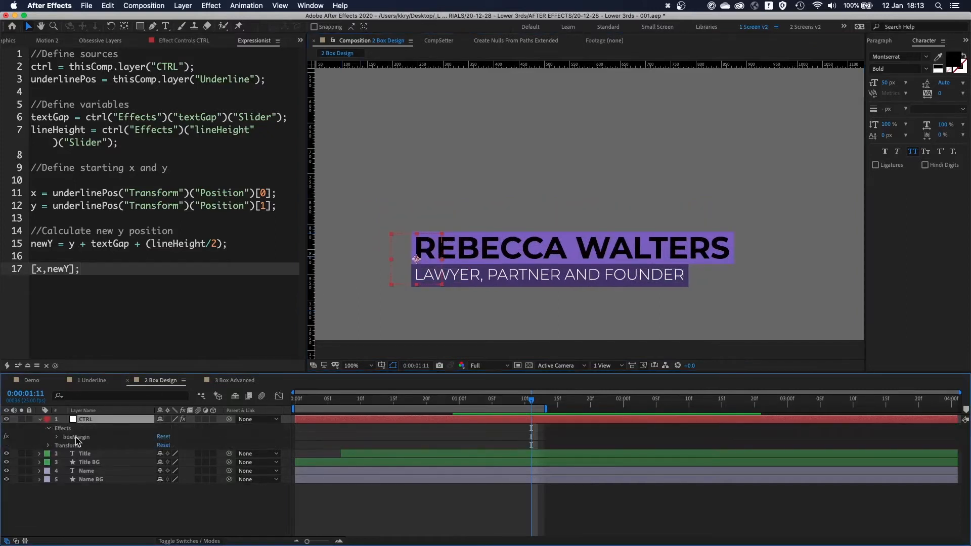
pyautogui.click(57, 438)
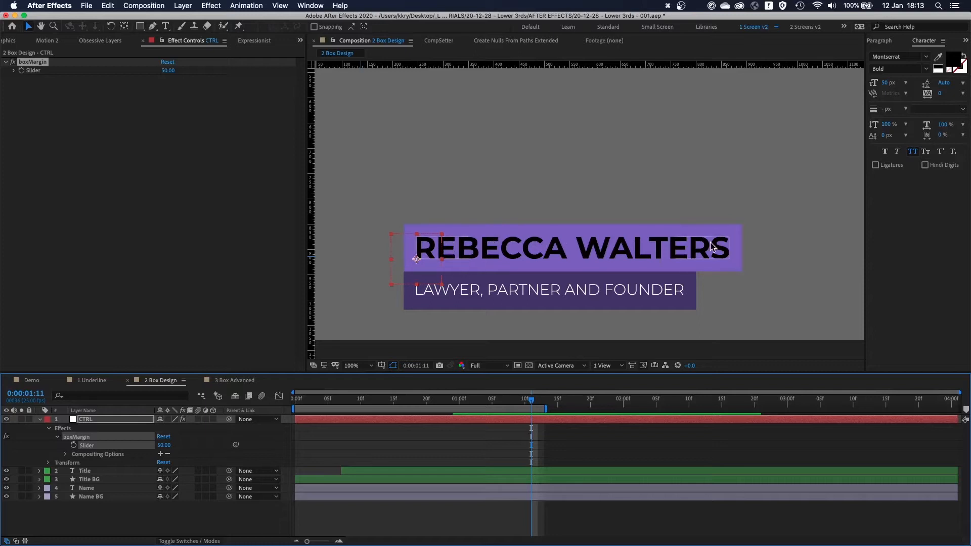
pyautogui.click(86, 487)
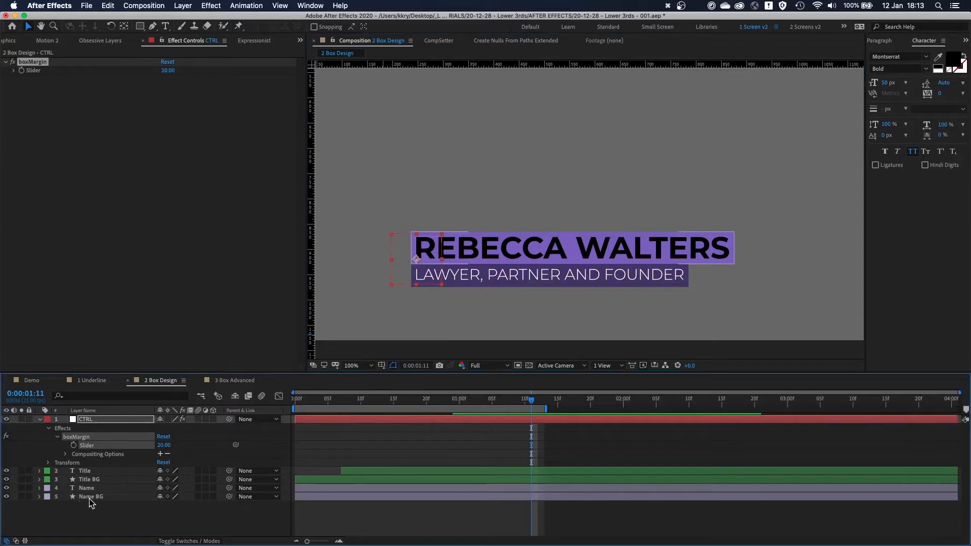
pyautogui.click(86, 488)
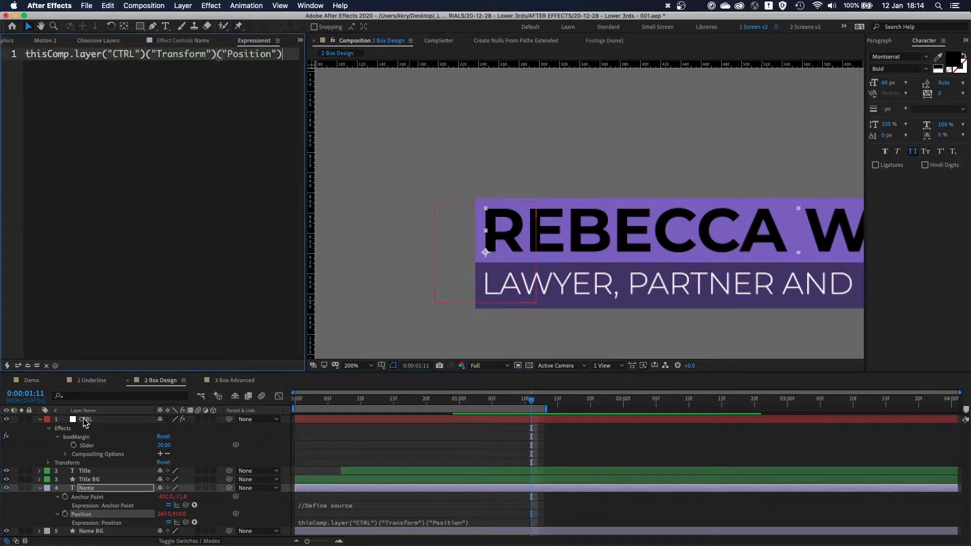
# Collapse the Name layer and reveal the Name BG layer's size, anchor point and position expressions
pyautogui.click(85, 418)
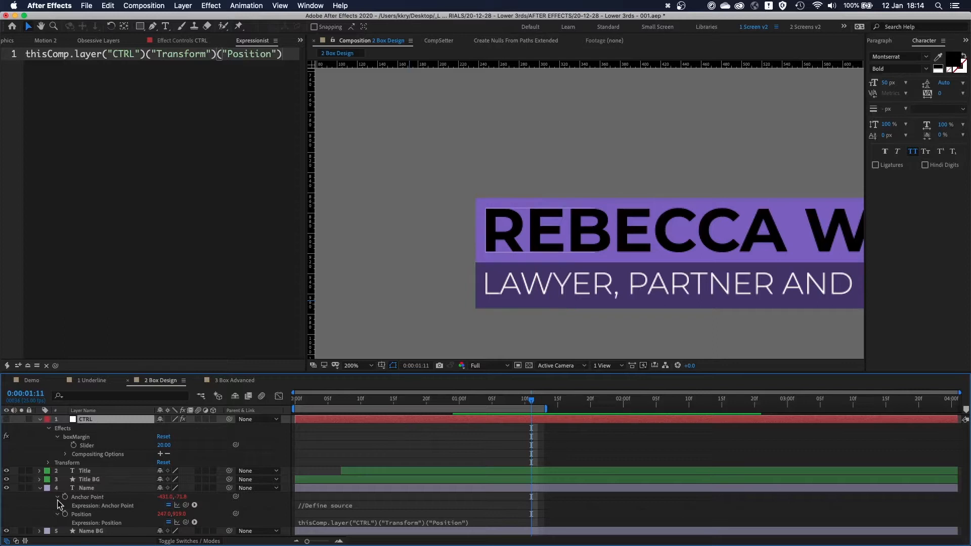
pyautogui.click(90, 496)
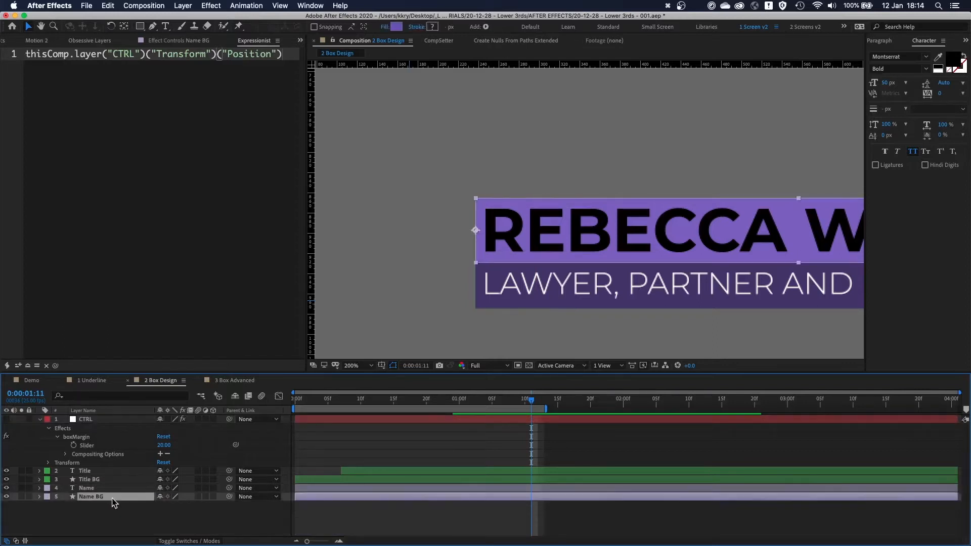
pyautogui.click(38, 495)
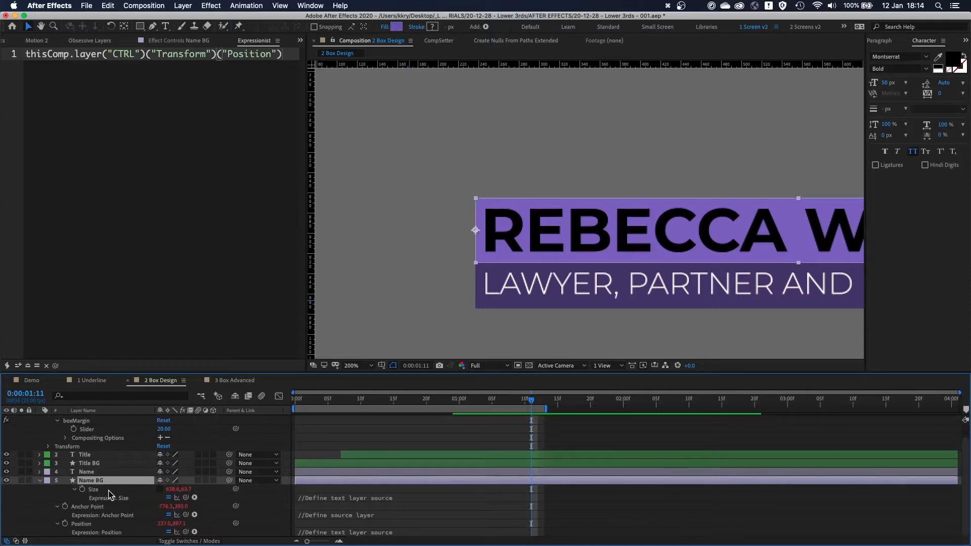
pyautogui.moveTo(100, 501)
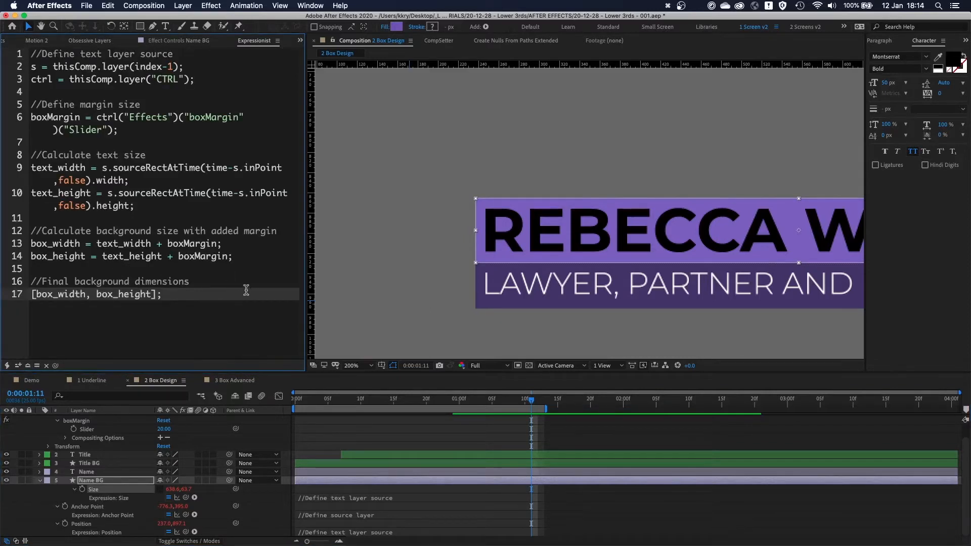
pyautogui.moveTo(449, 231)
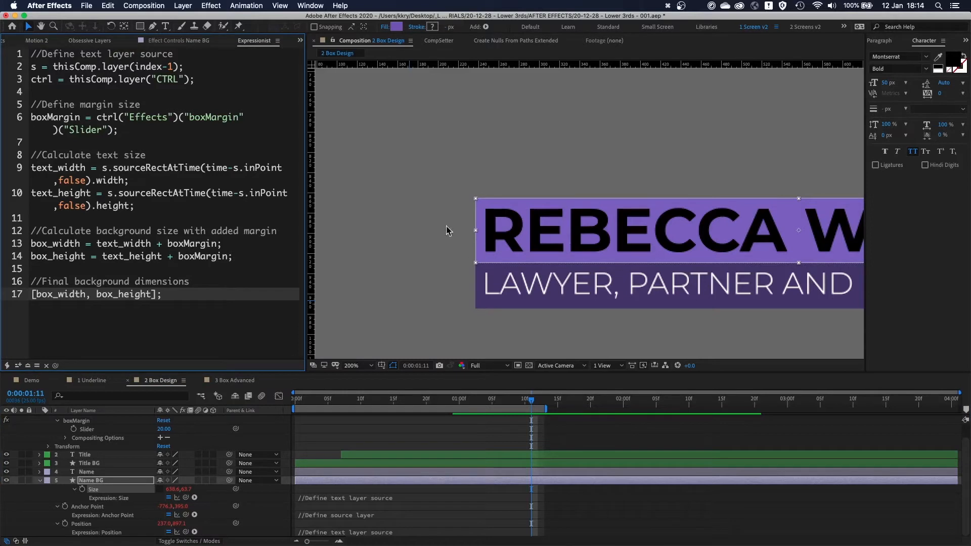
pyautogui.moveTo(545, 233)
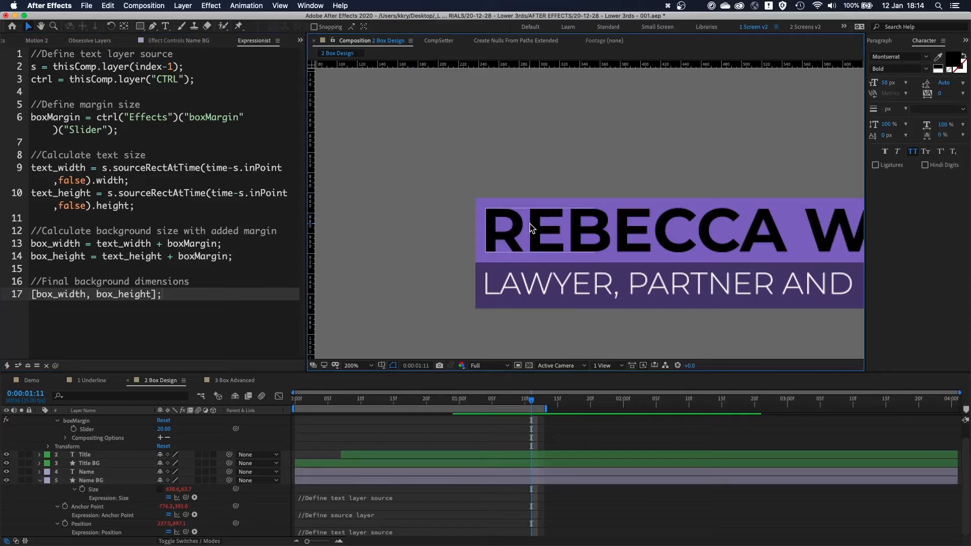
pyautogui.click(85, 472)
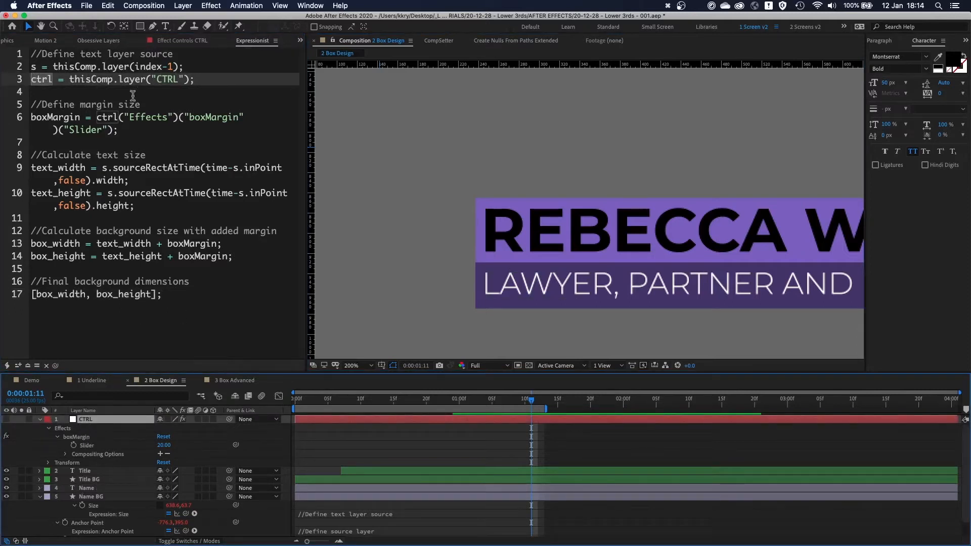
pyautogui.click(56, 117)
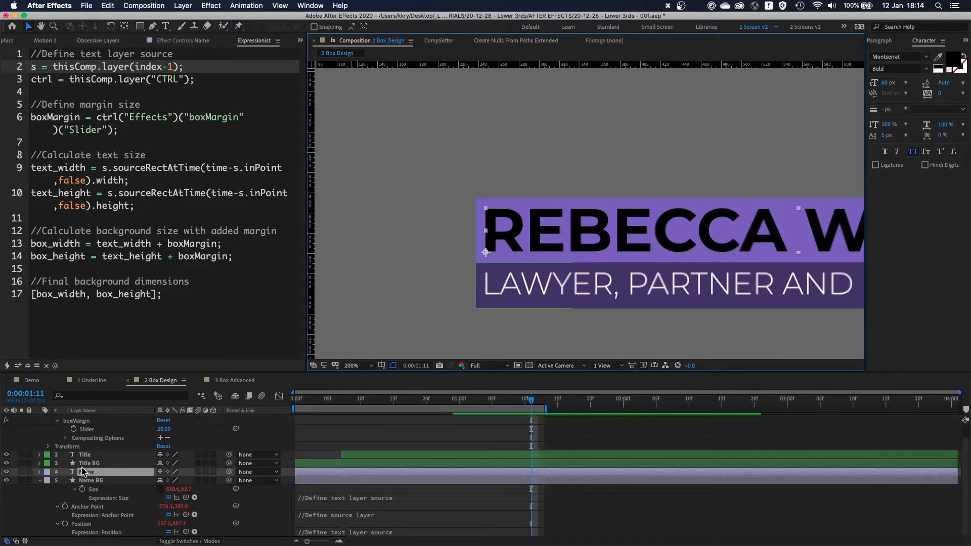
pyautogui.click(91, 480)
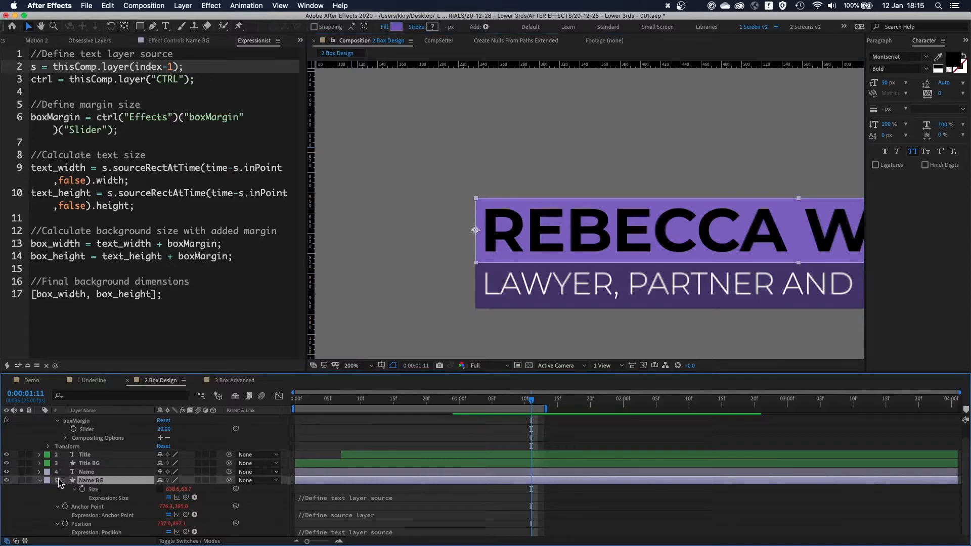
pyautogui.click(87, 471)
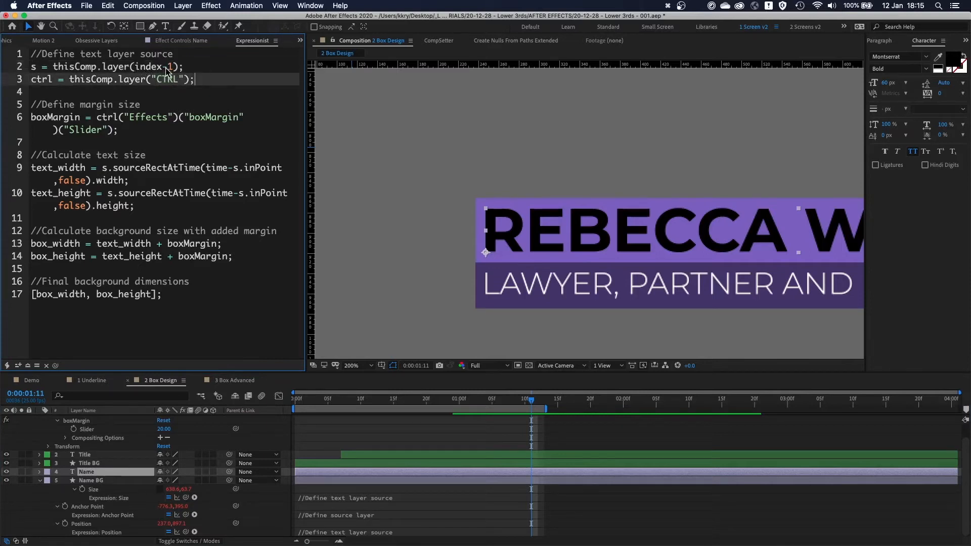
pyautogui.click(90, 480)
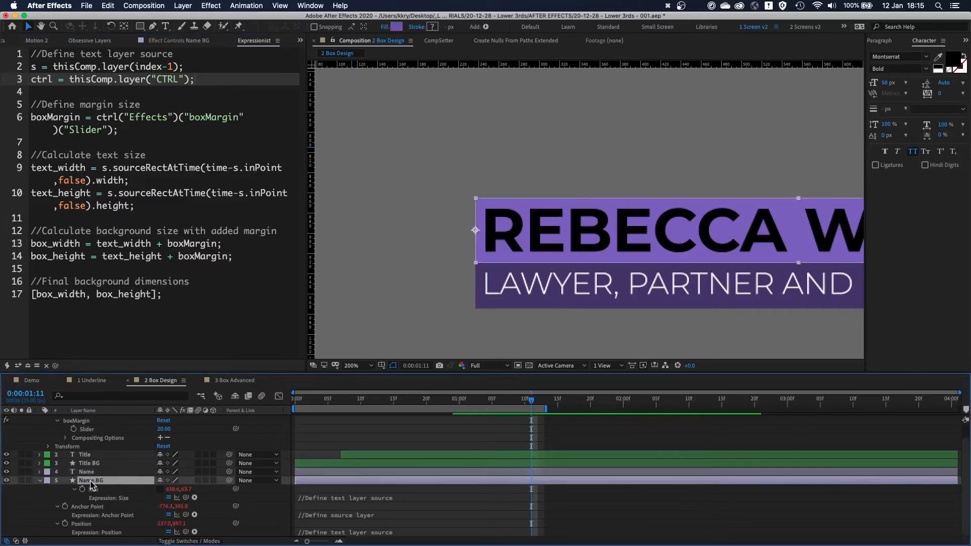
pyautogui.click(90, 463)
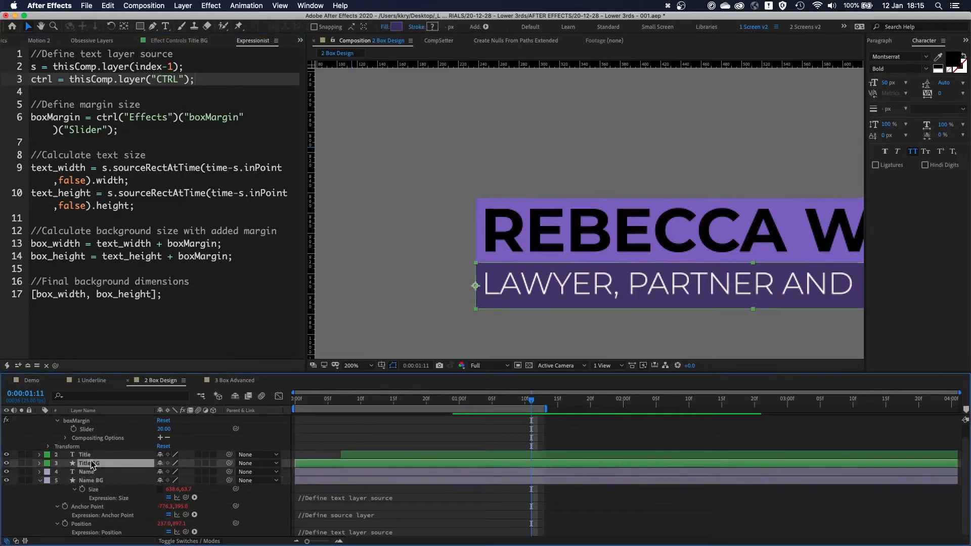
pyautogui.click(351, 365)
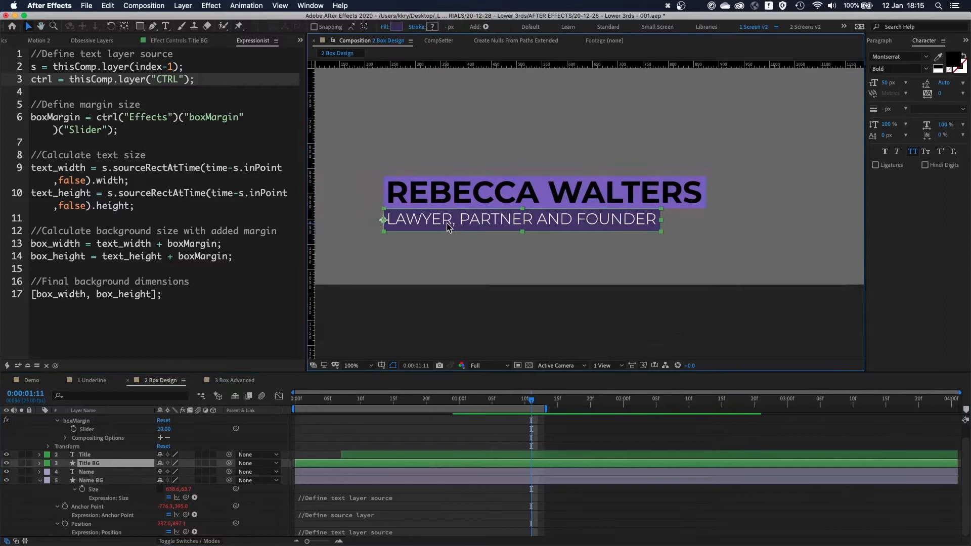
pyautogui.moveTo(718, 241)
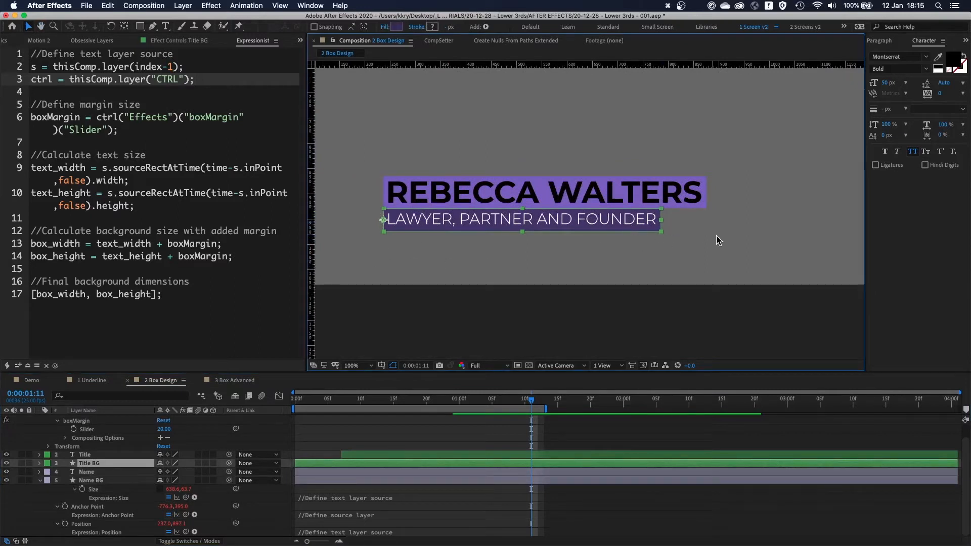
pyautogui.click(85, 455)
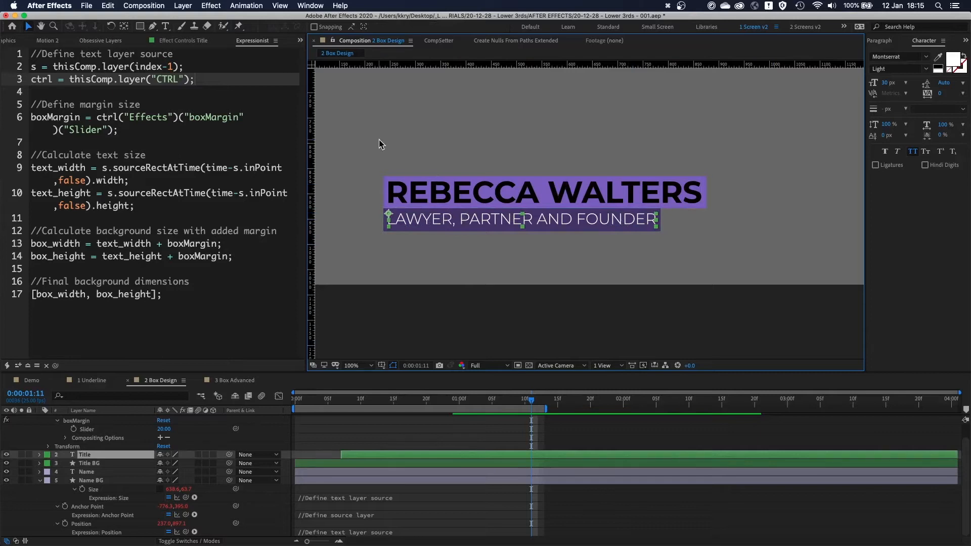
pyautogui.click(352, 365)
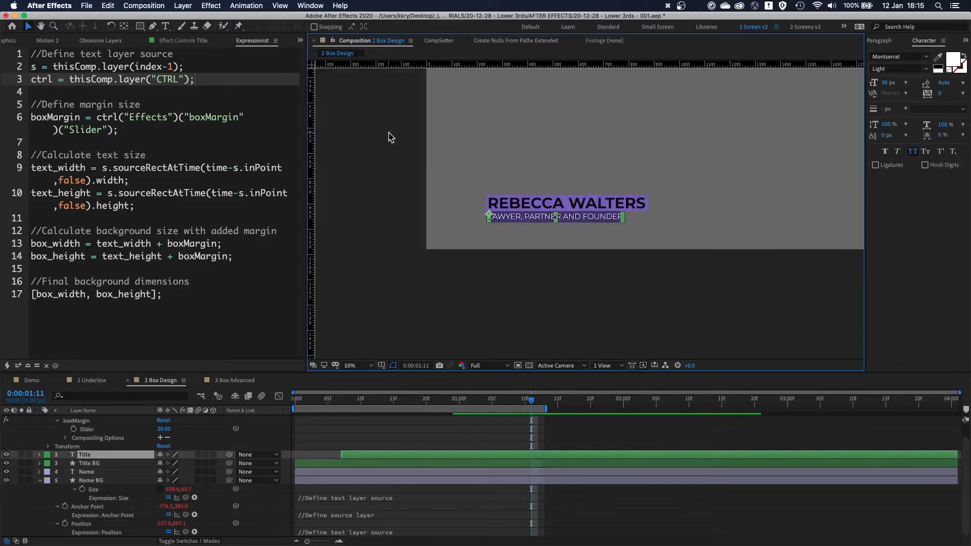
pyautogui.click(351, 365)
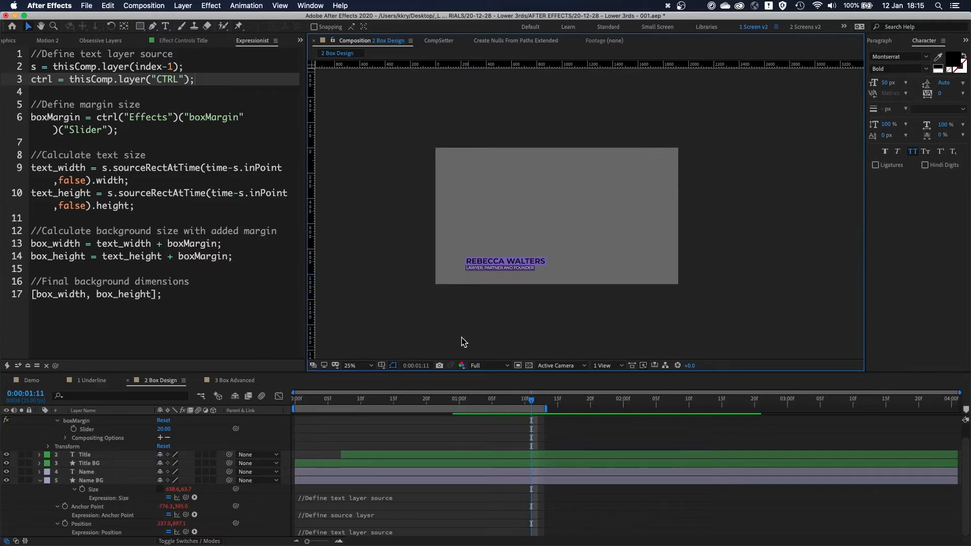
pyautogui.moveTo(484, 282)
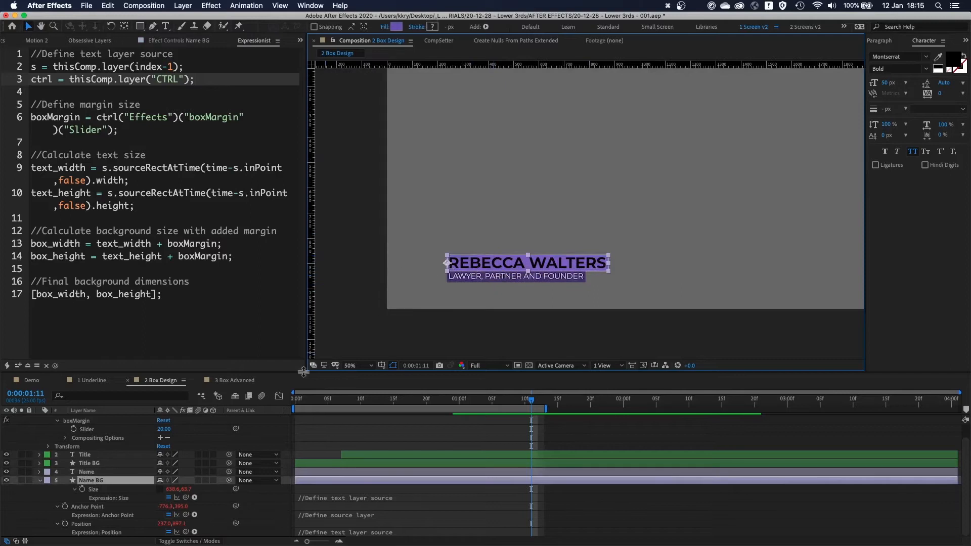
pyautogui.click(502, 285)
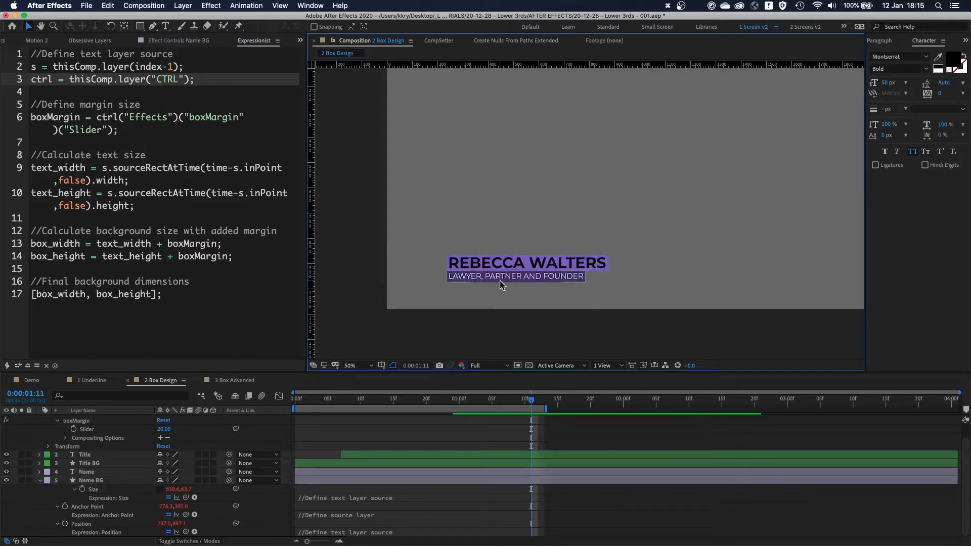
pyautogui.click(89, 464)
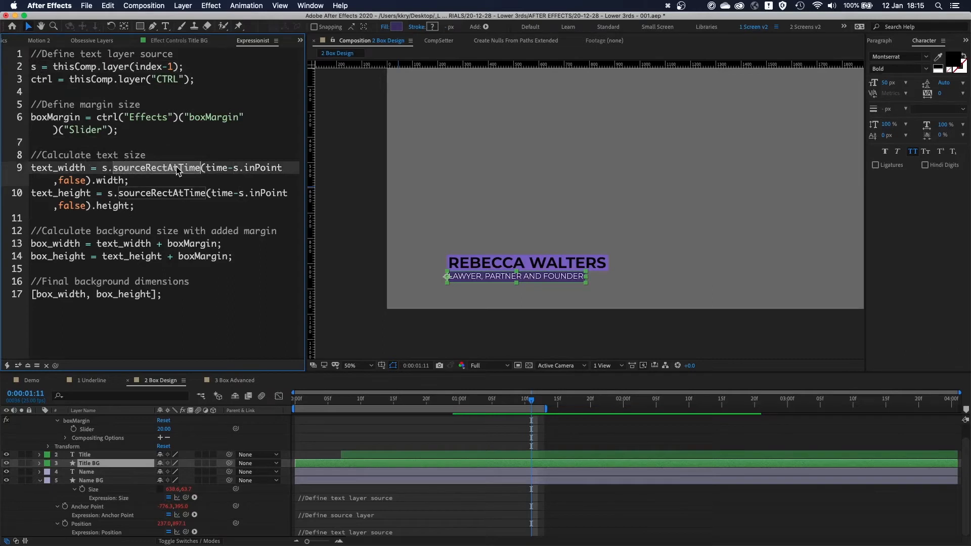
pyautogui.click(349, 365)
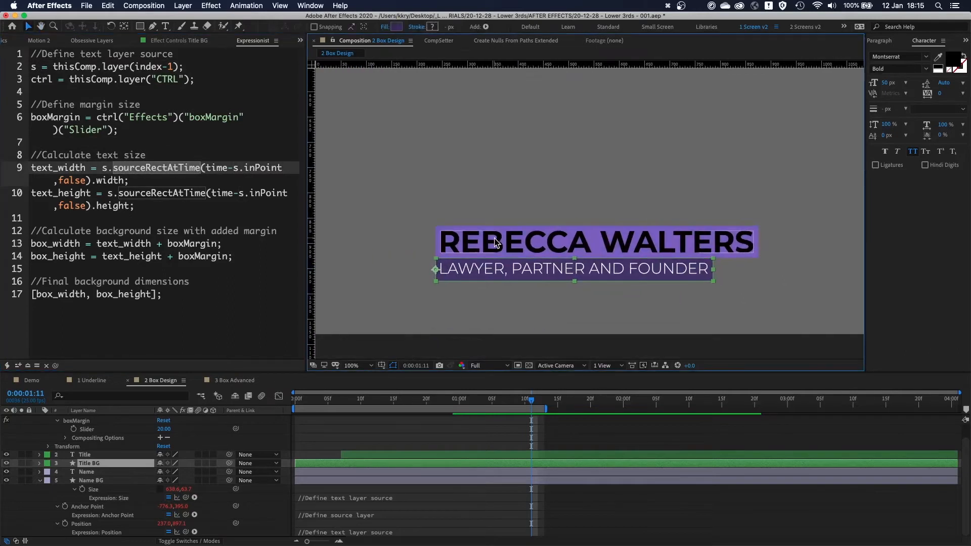
pyautogui.click(86, 473)
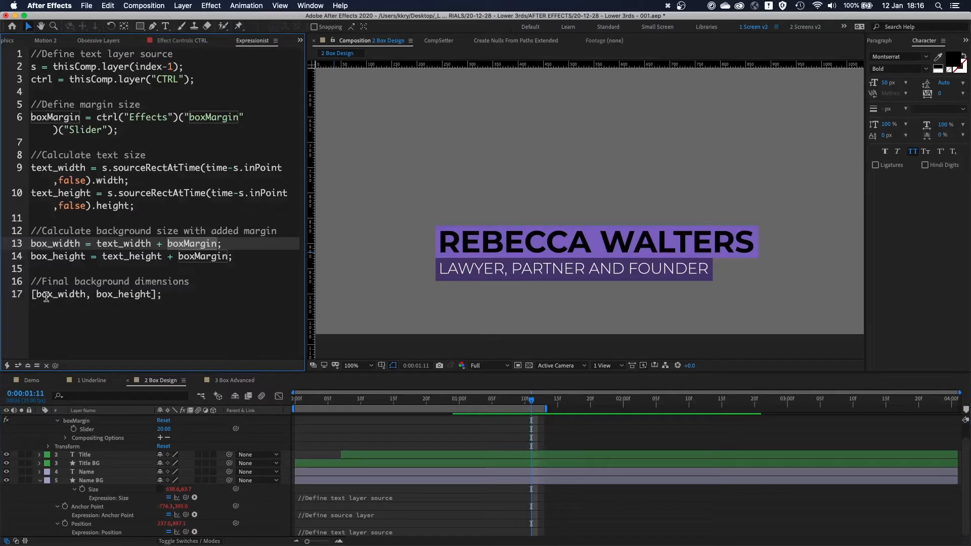
pyautogui.moveTo(85, 248)
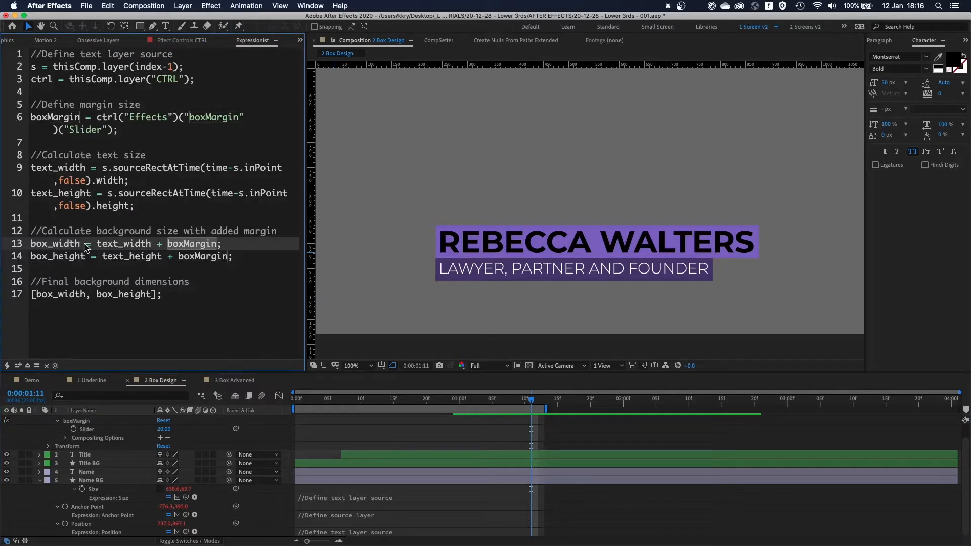
pyautogui.click(81, 92)
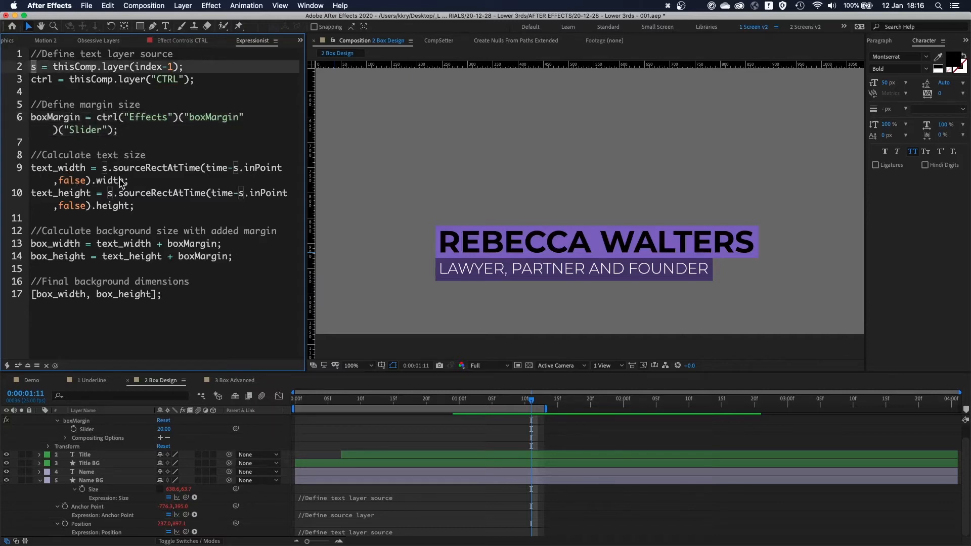
pyautogui.moveTo(143, 188)
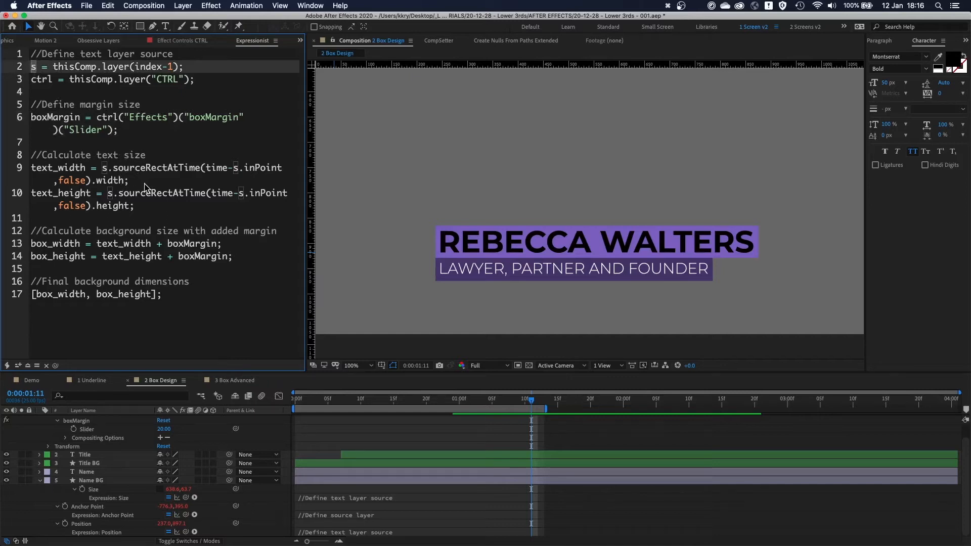
pyautogui.click(86, 472)
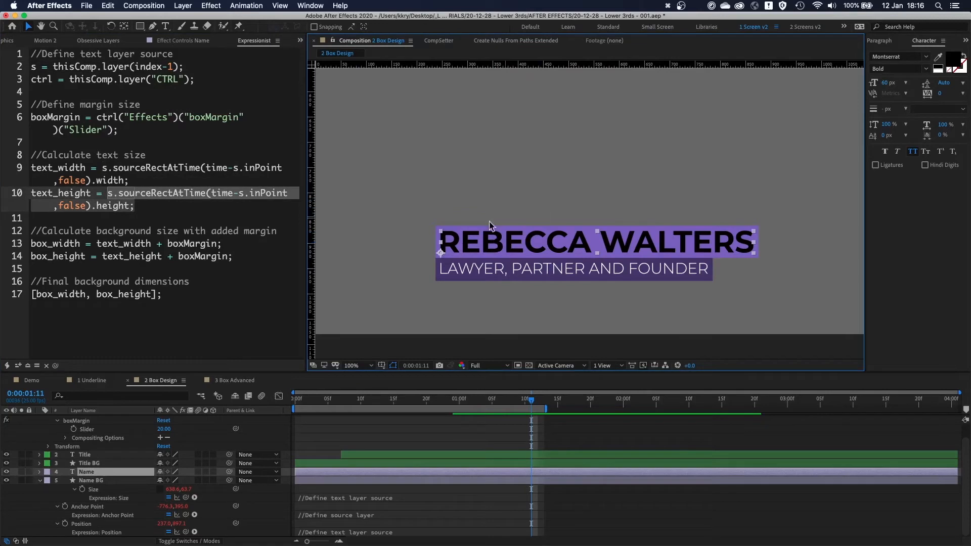
pyautogui.moveTo(449, 232)
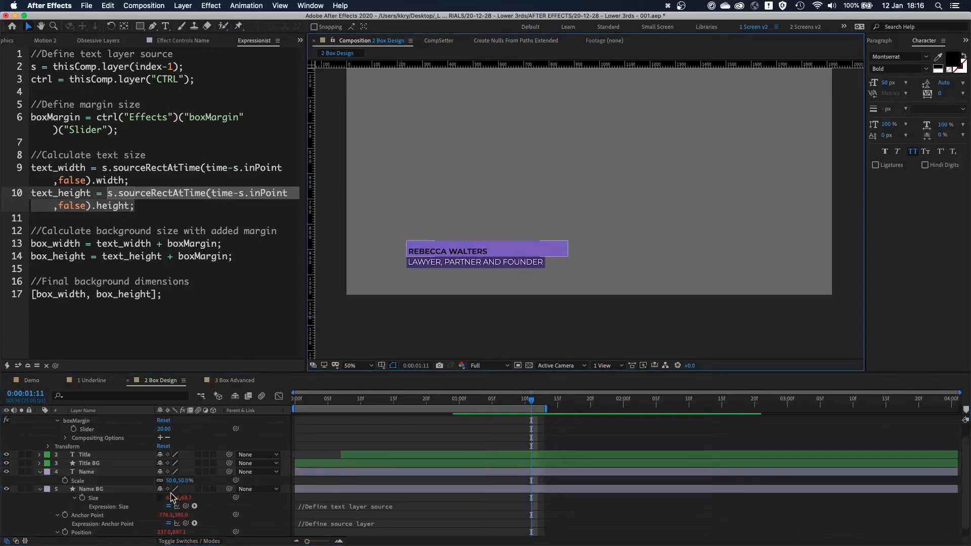
# Change the Name scale and Title font size to confirm the boxes follow, then restore them
pyautogui.doubleClick(180, 481)
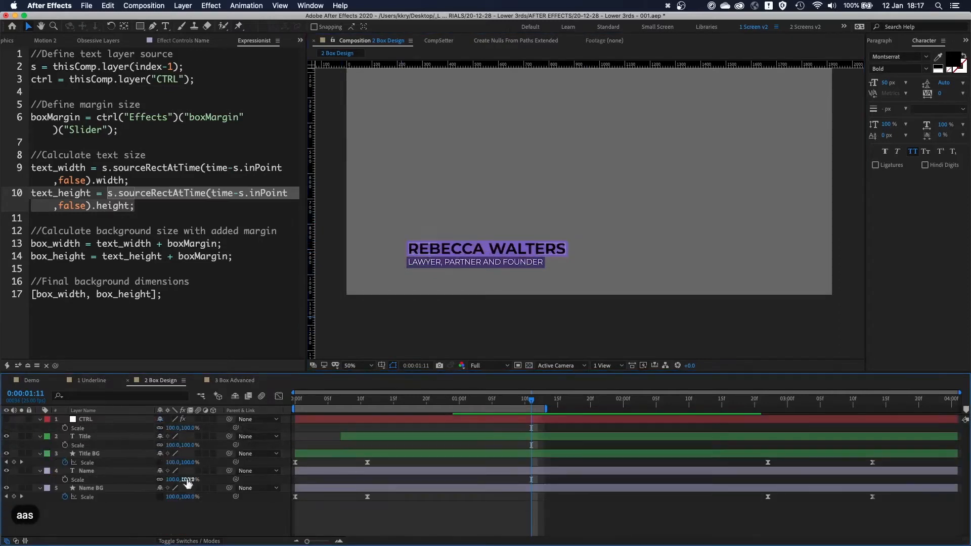
pyautogui.moveTo(102, 477)
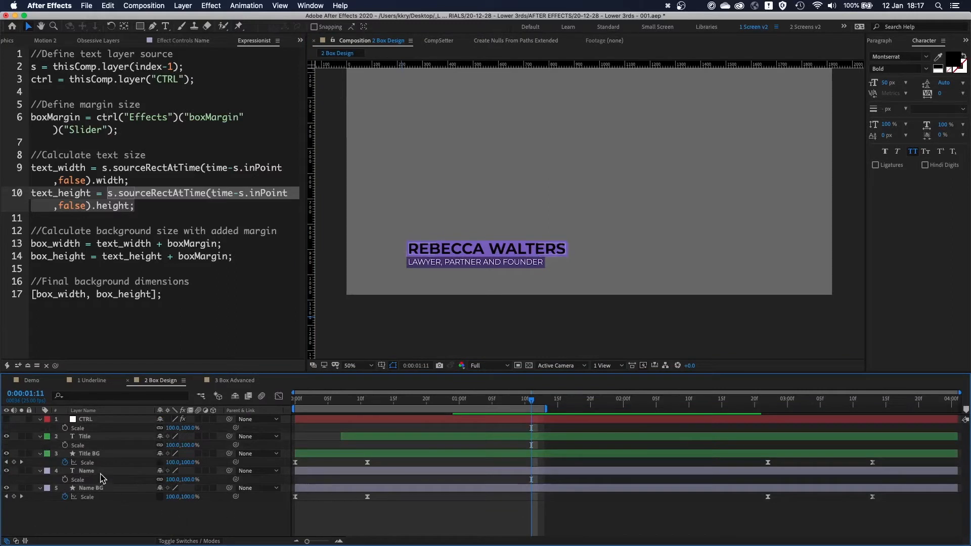
pyautogui.click(84, 436)
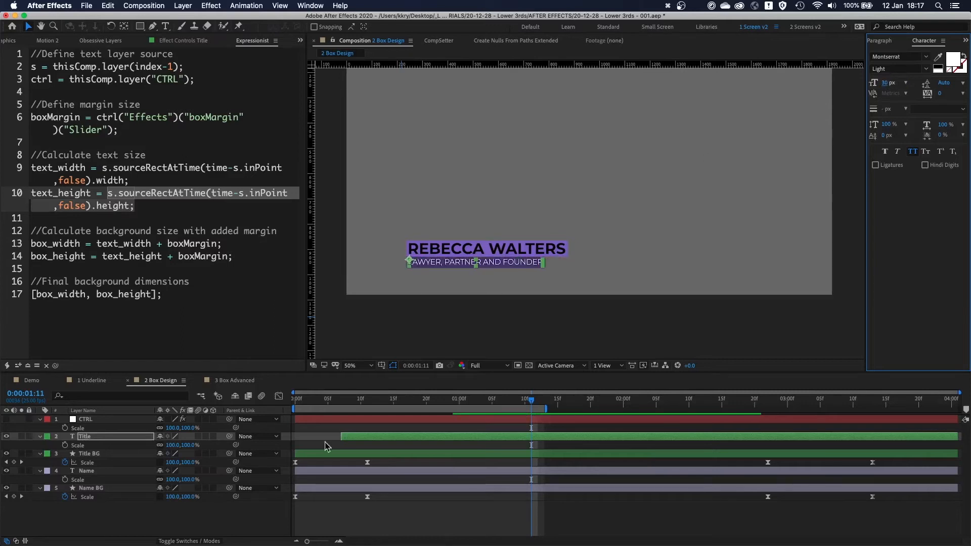
pyautogui.click(90, 488)
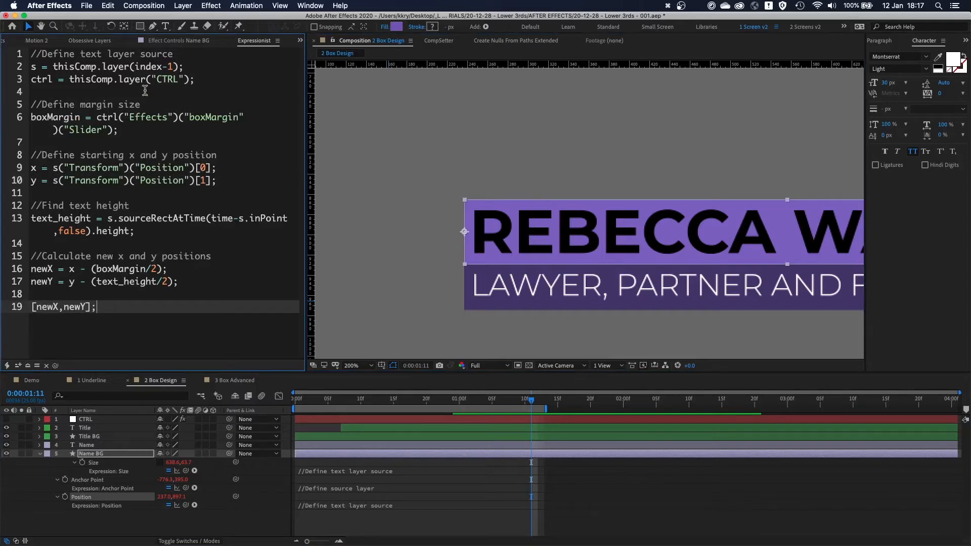
pyautogui.moveTo(192, 67)
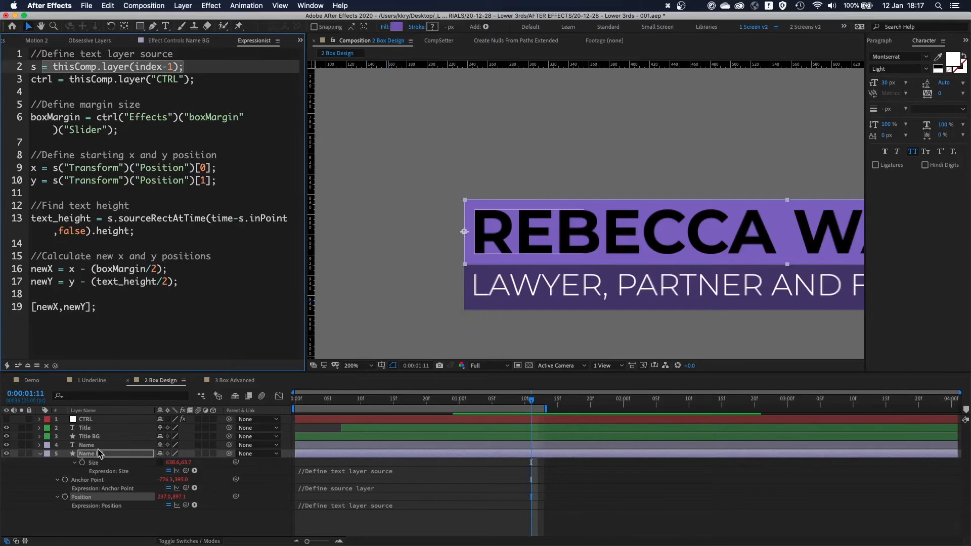
# Load the Name BG Position expression in the editor and reveal the Name text's Position value
pyautogui.click(87, 445)
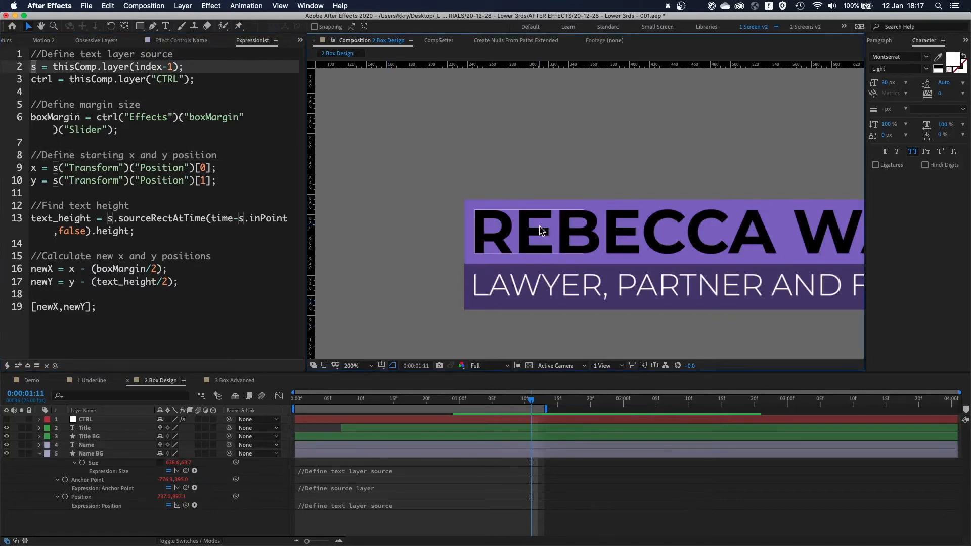
pyautogui.click(88, 446)
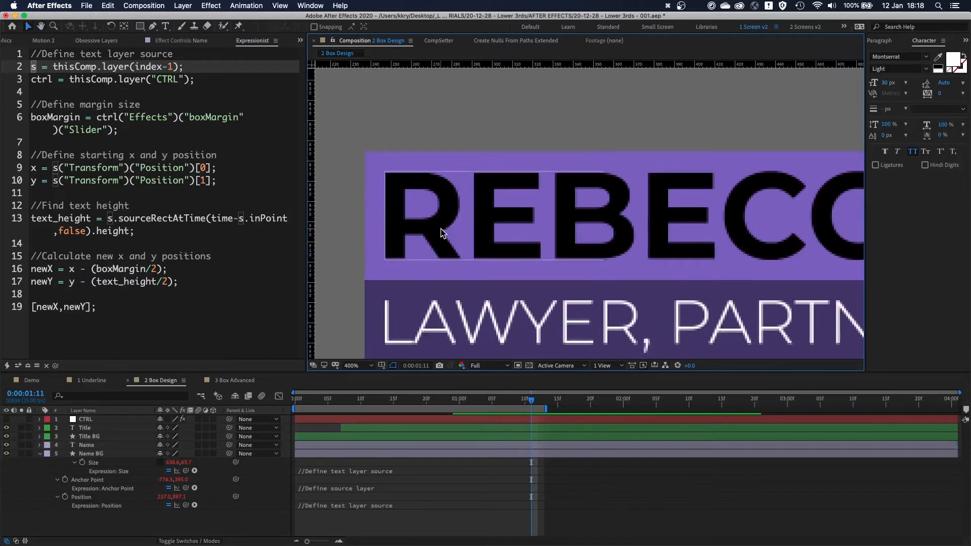
pyautogui.click(85, 445)
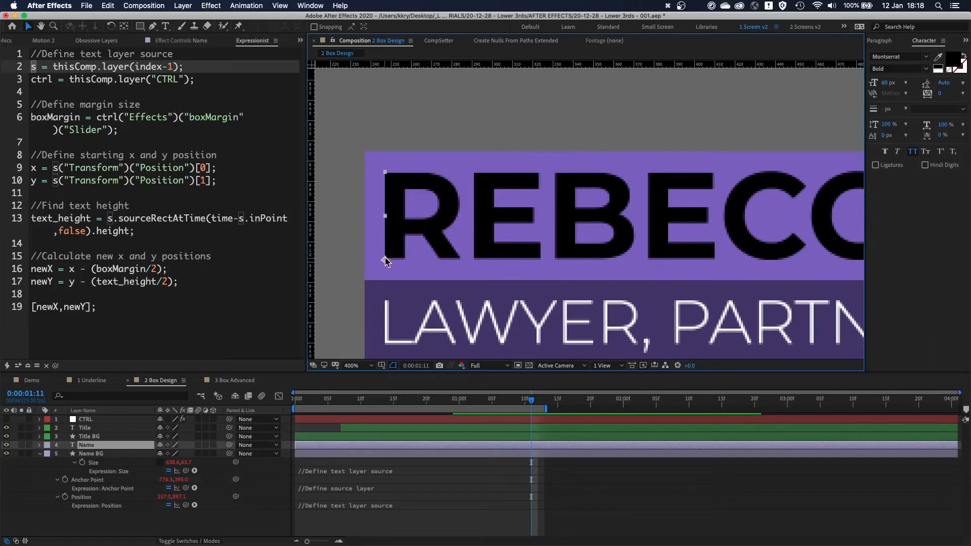
pyautogui.click(40, 445)
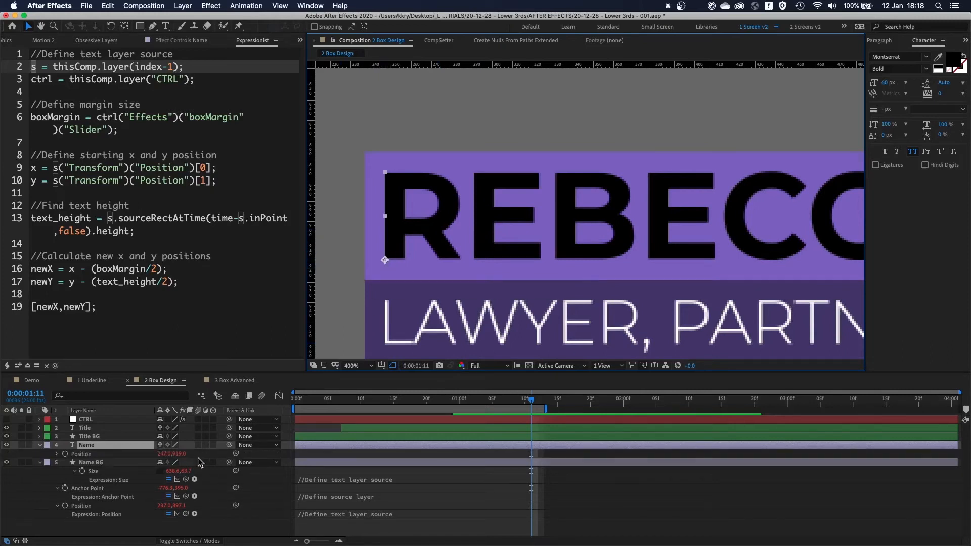
pyautogui.moveTo(396, 256)
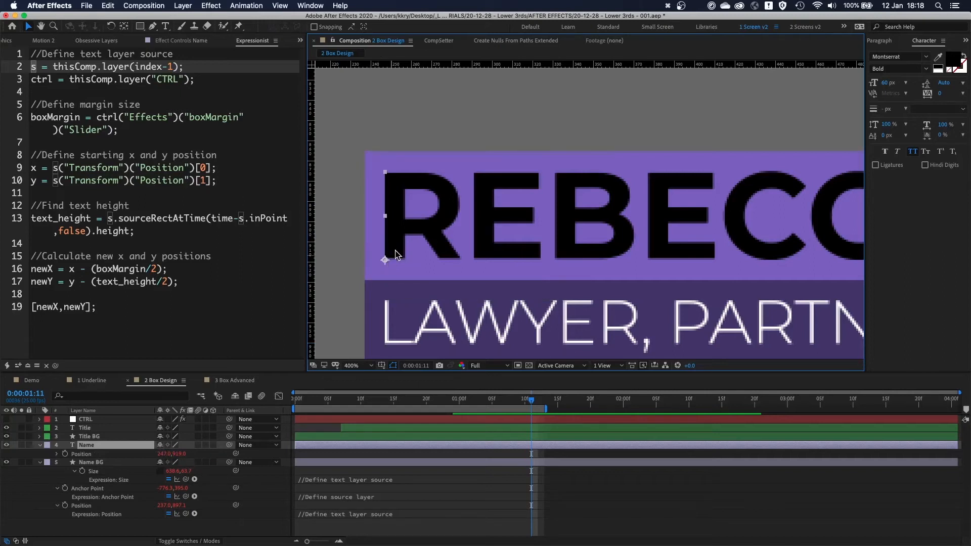
# Hide the title and its box so only the name box remains under the position expression
pyautogui.click(351, 365)
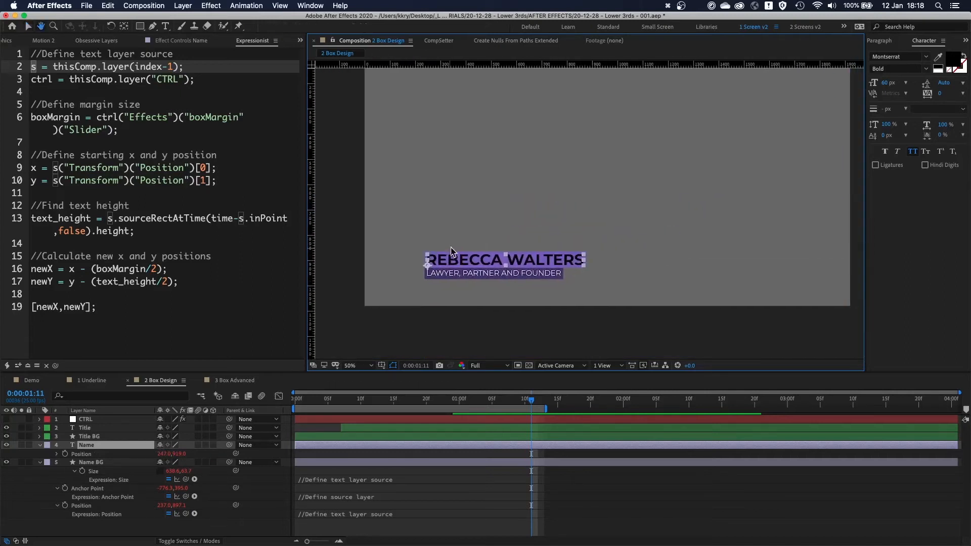
pyautogui.click(349, 366)
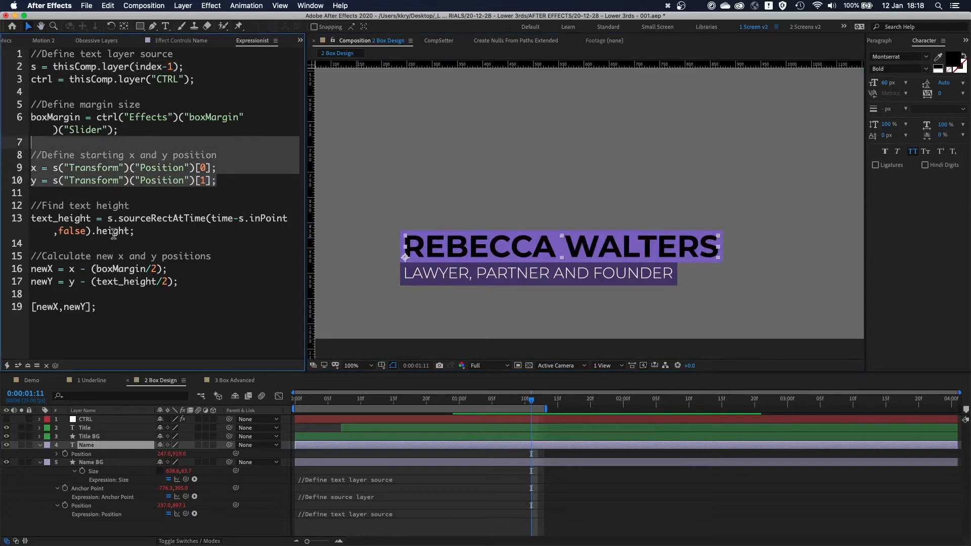
pyautogui.click(39, 192)
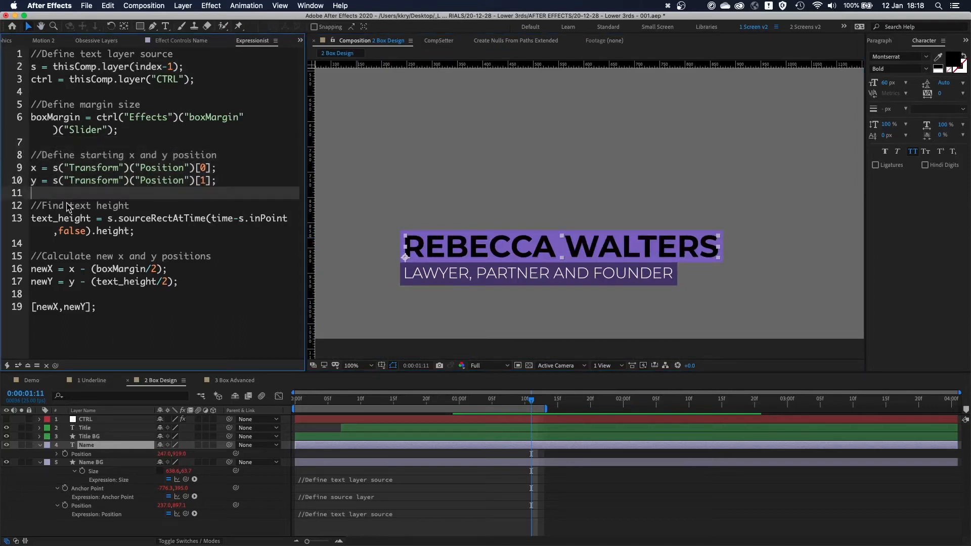
pyautogui.click(351, 365)
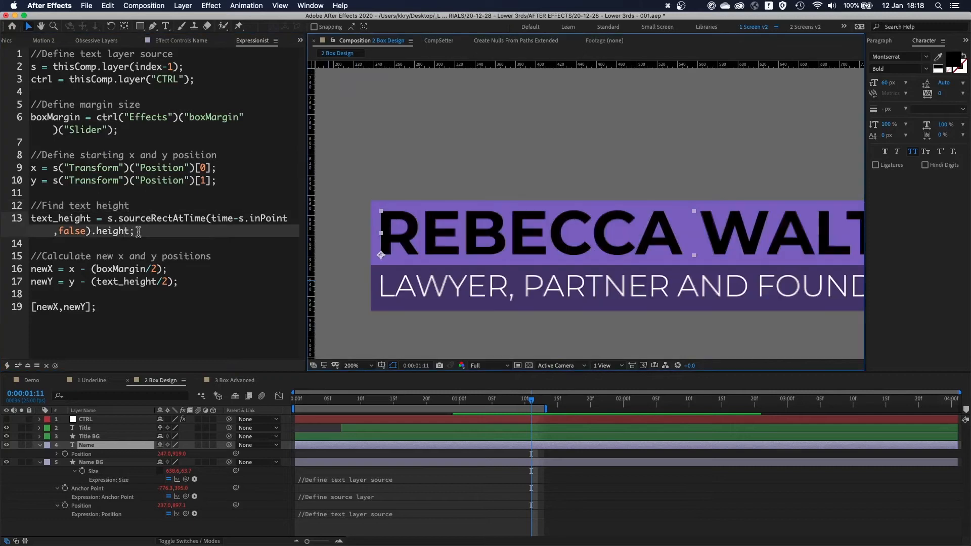
pyautogui.moveTo(368, 247)
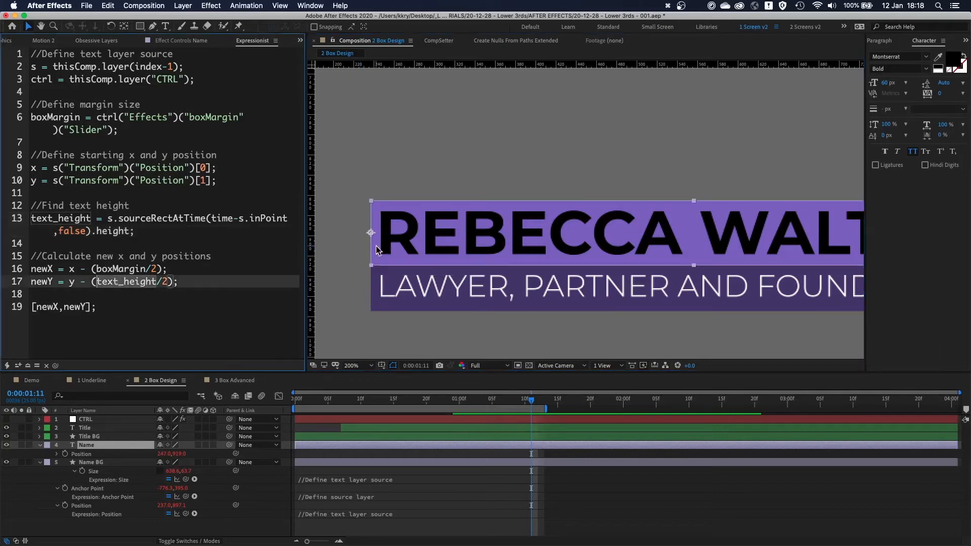
pyautogui.click(91, 463)
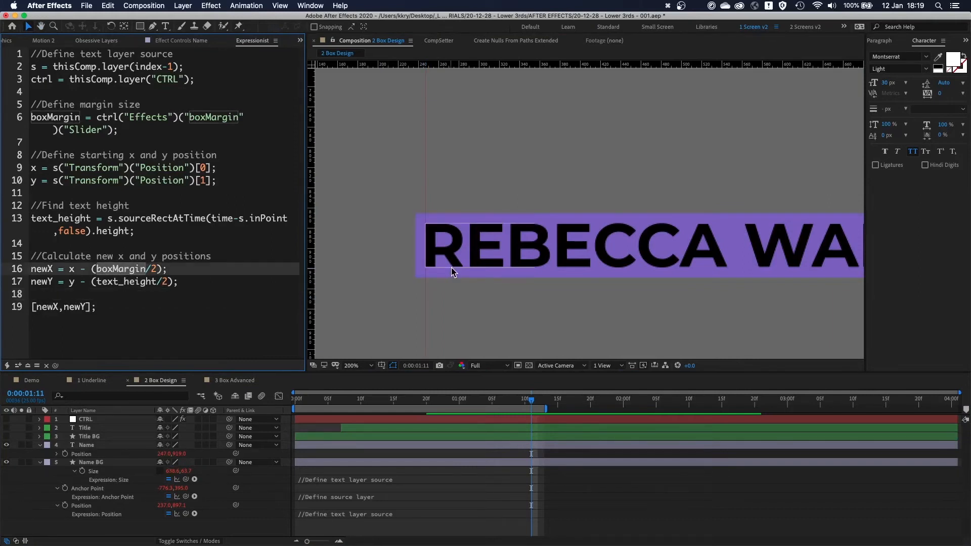
# Try the name box x-offset with the full boxMargin, then restore it to boxMargin/2
pyautogui.click(90, 463)
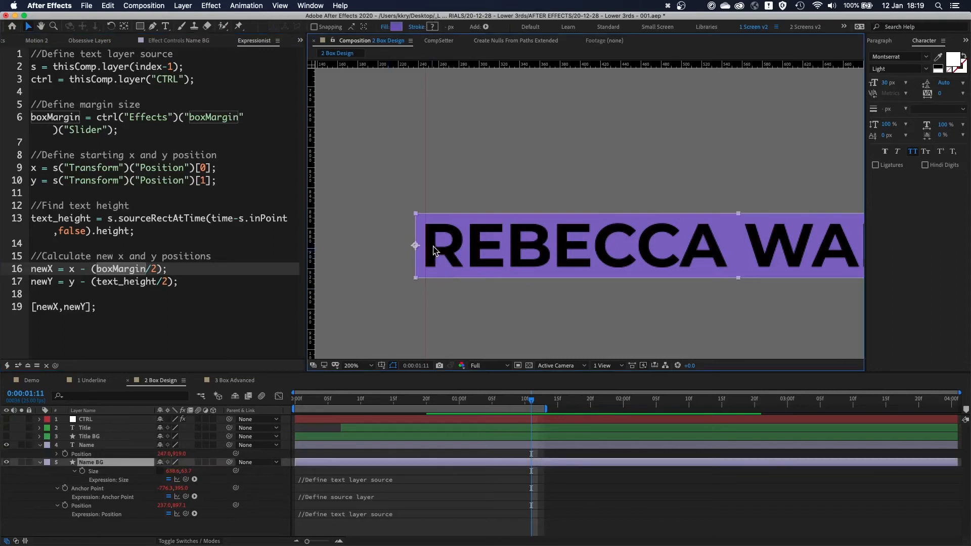
pyautogui.click(350, 365)
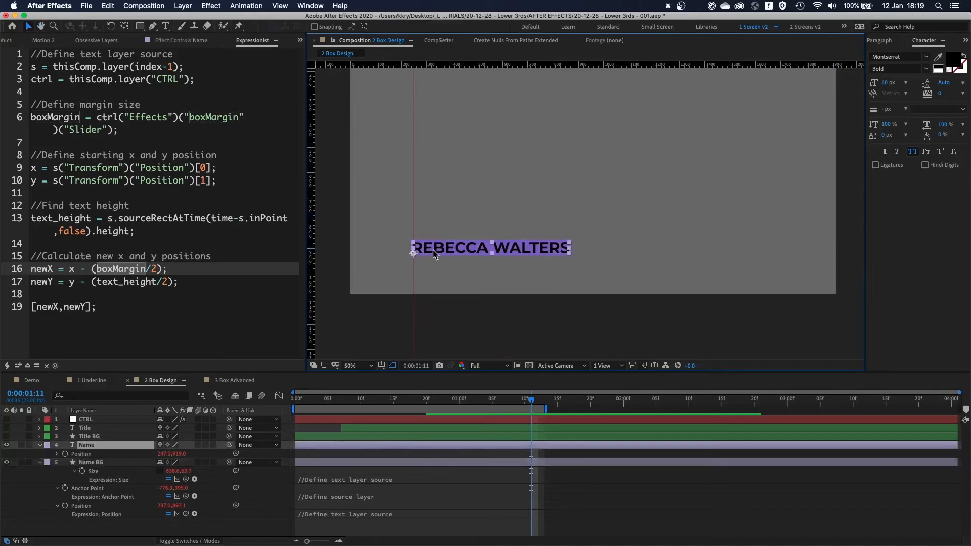
pyautogui.moveTo(492, 259)
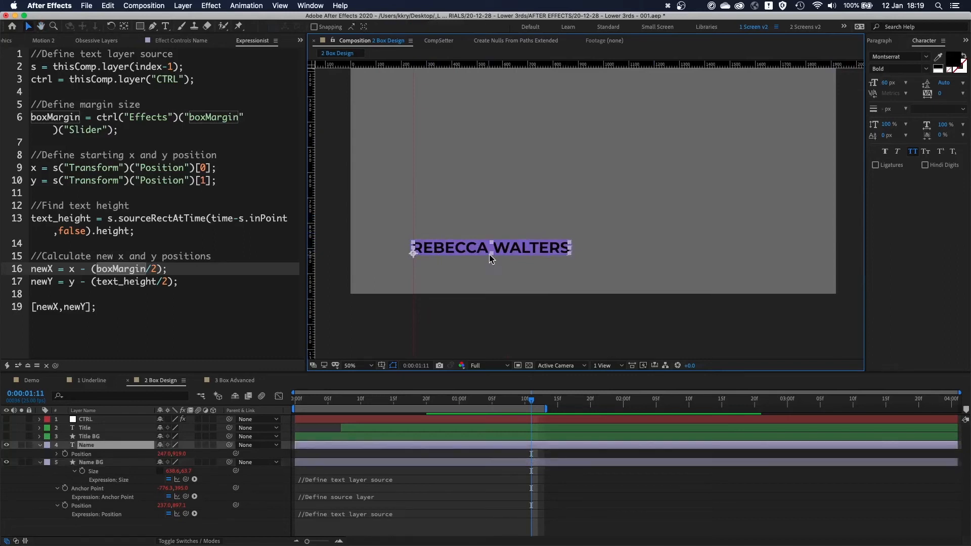
pyautogui.moveTo(463, 248)
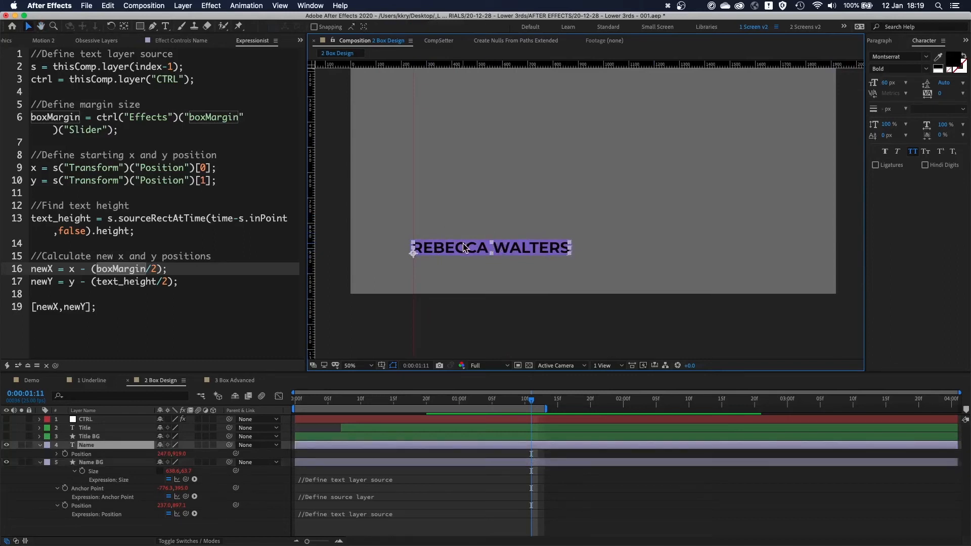
pyautogui.click(350, 365)
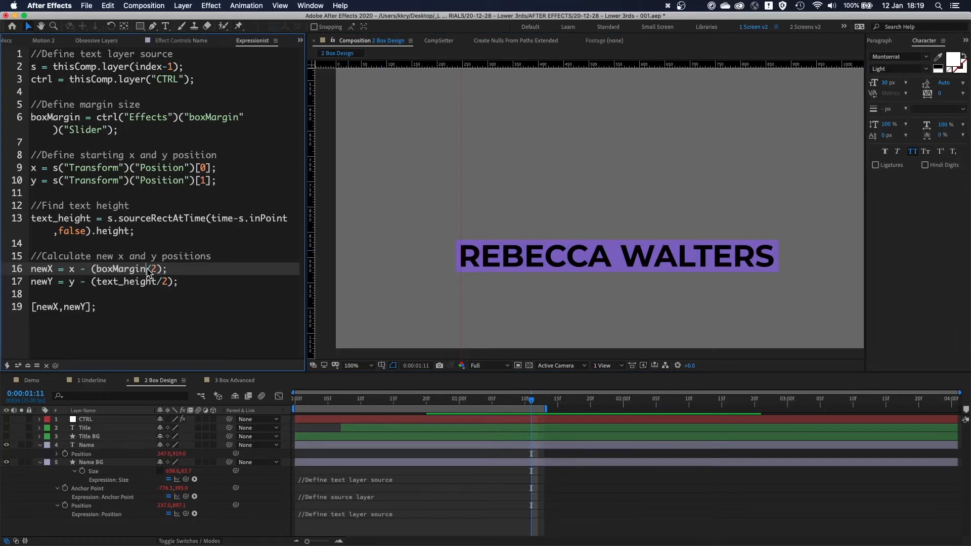
pyautogui.moveTo(259, 325)
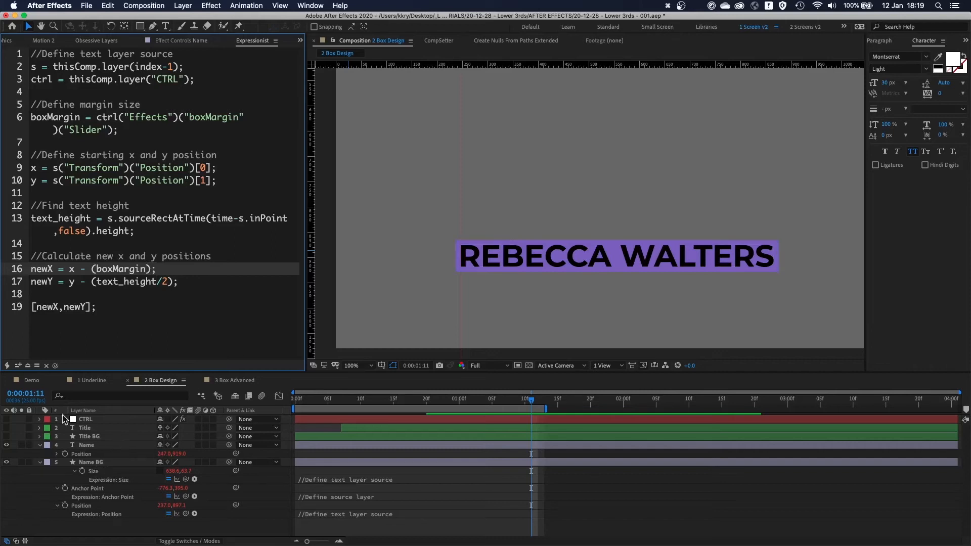
pyautogui.click(92, 462)
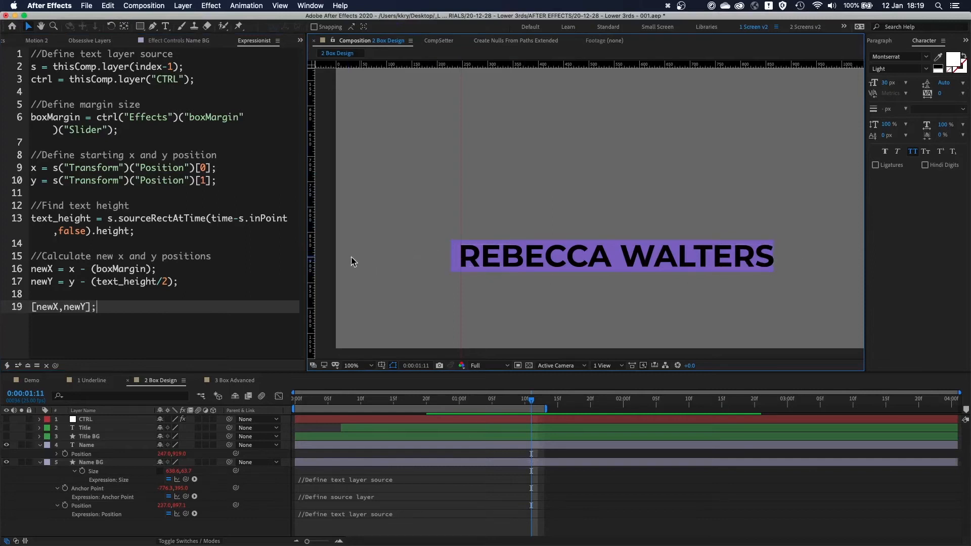
pyautogui.write('/2')
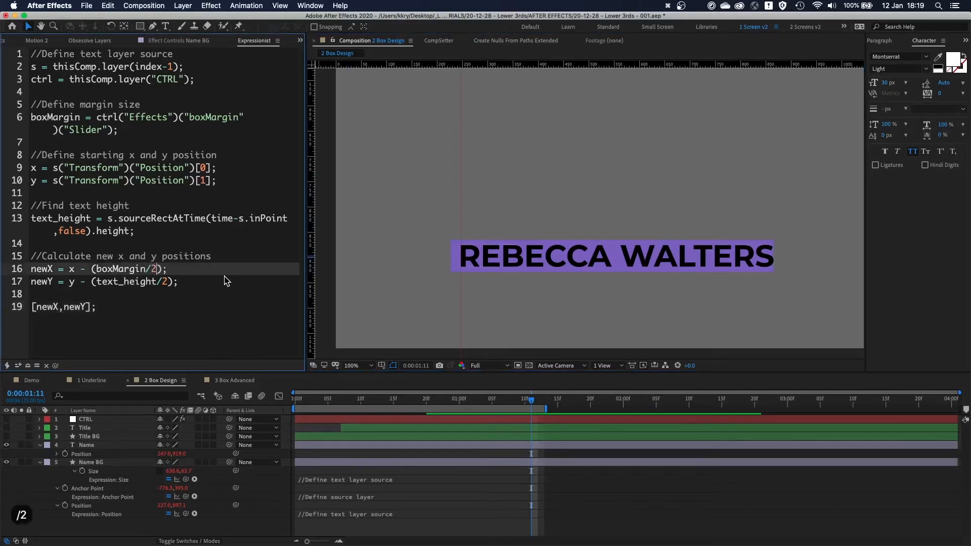
pyautogui.click(90, 463)
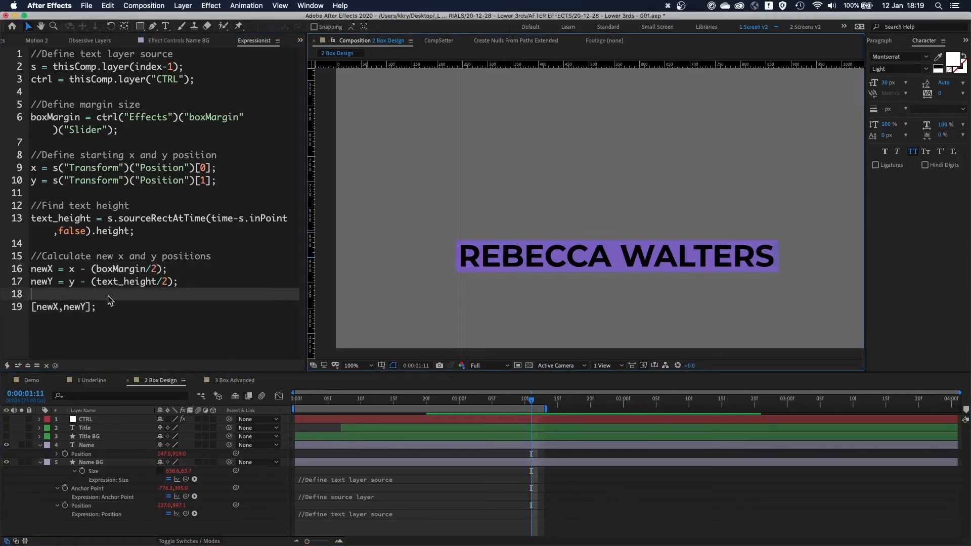
pyautogui.moveTo(829, 278)
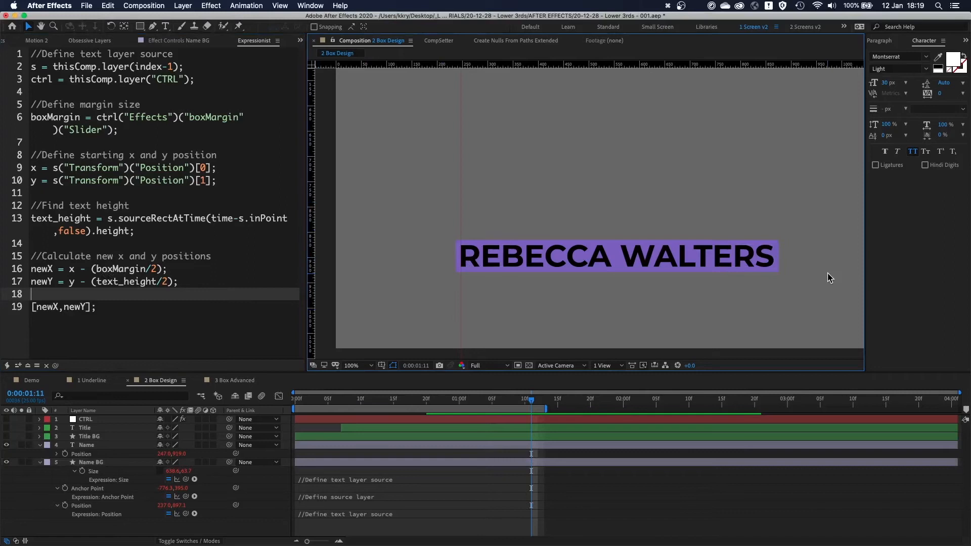
# Set the CTRL layer's boxMargin slider to 20
pyautogui.click(40, 418)
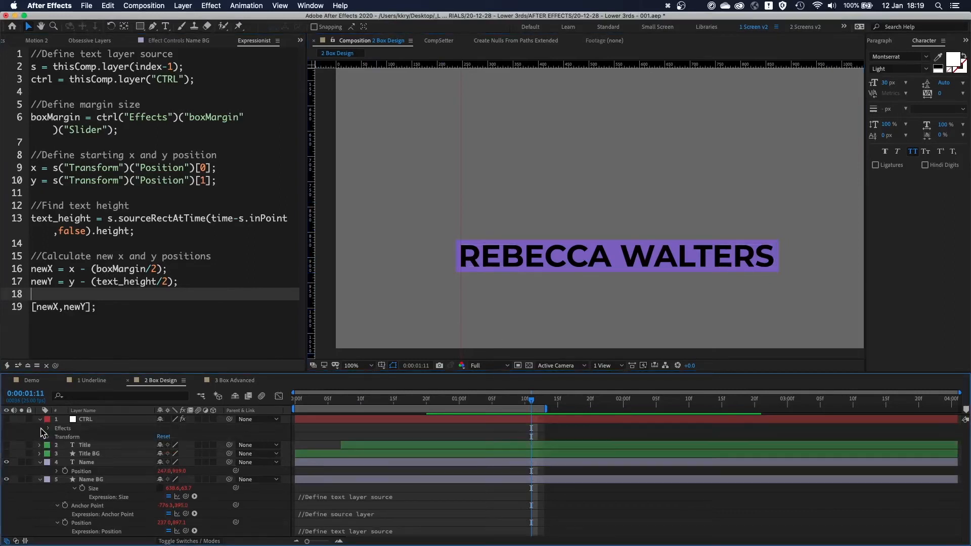
pyautogui.click(46, 428)
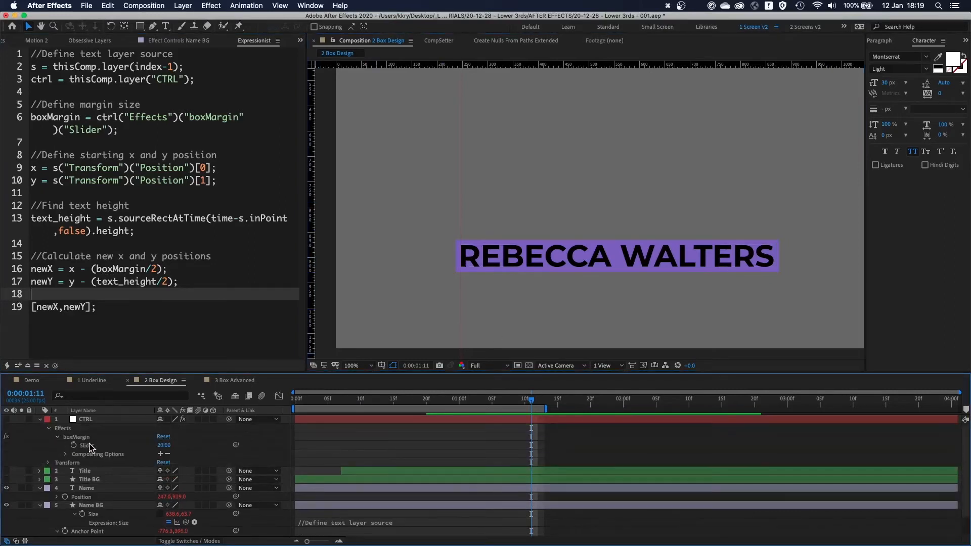
pyautogui.click(85, 419)
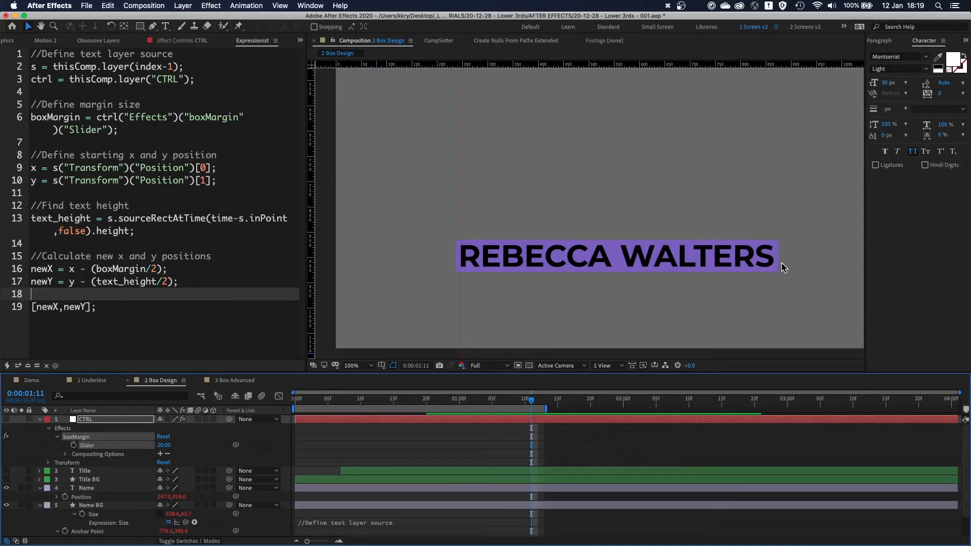
pyautogui.moveTo(714, 344)
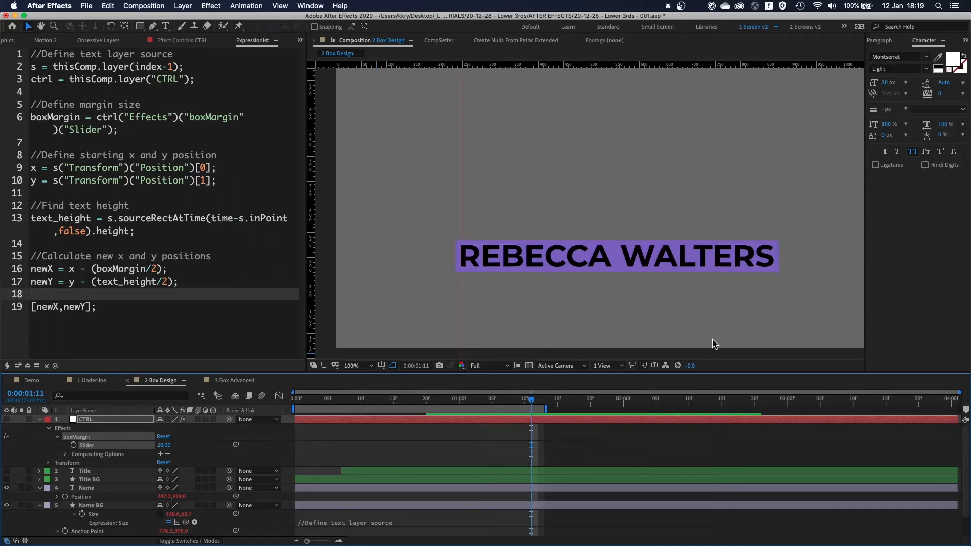
pyautogui.moveTo(467, 265)
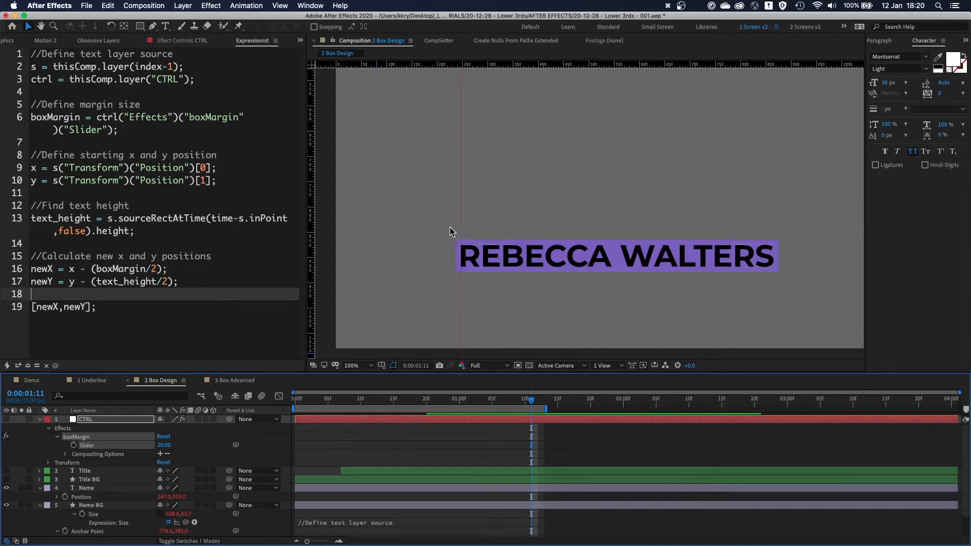
pyautogui.click(90, 505)
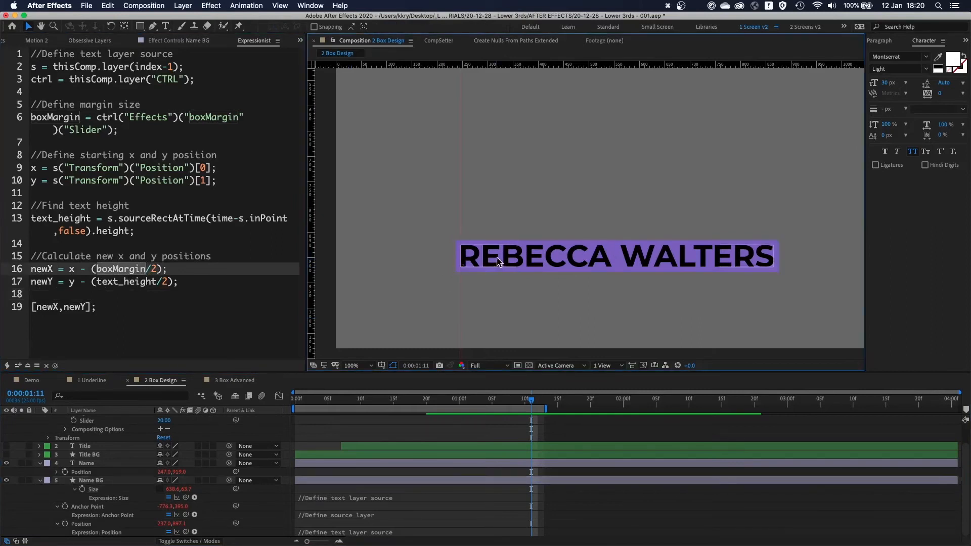
# Zoom to 400% on the left edge of REBECCA to check the purple box wraps the name evenly
pyautogui.click(90, 480)
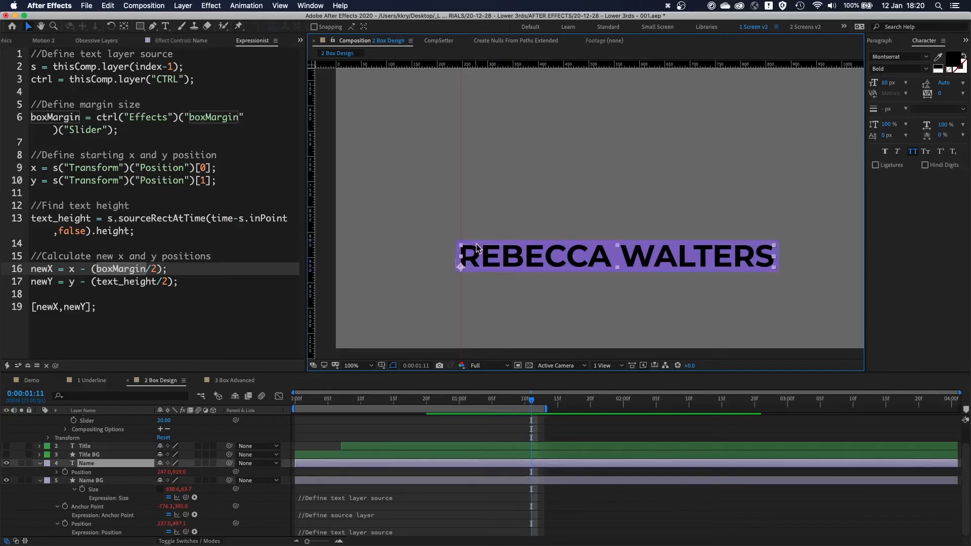
pyautogui.moveTo(484, 256)
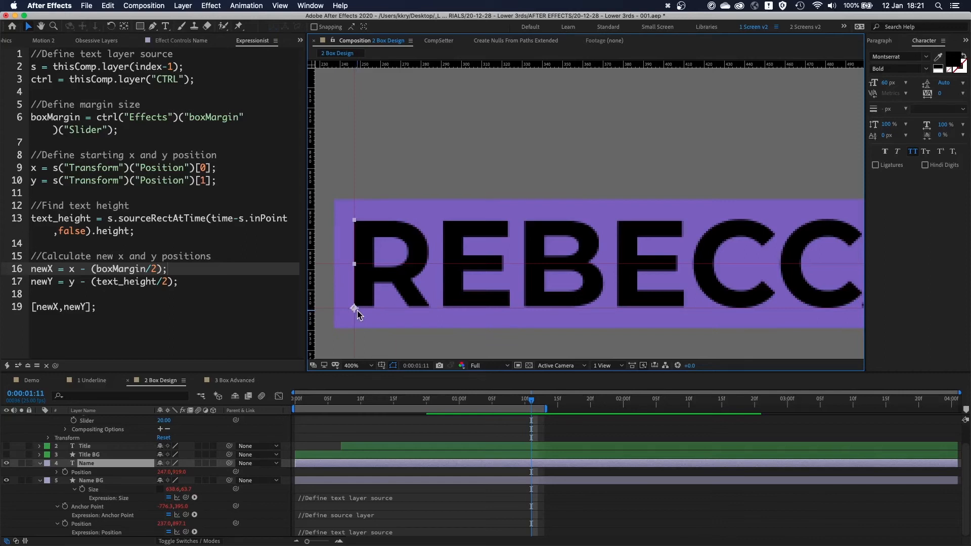
pyautogui.moveTo(356, 263)
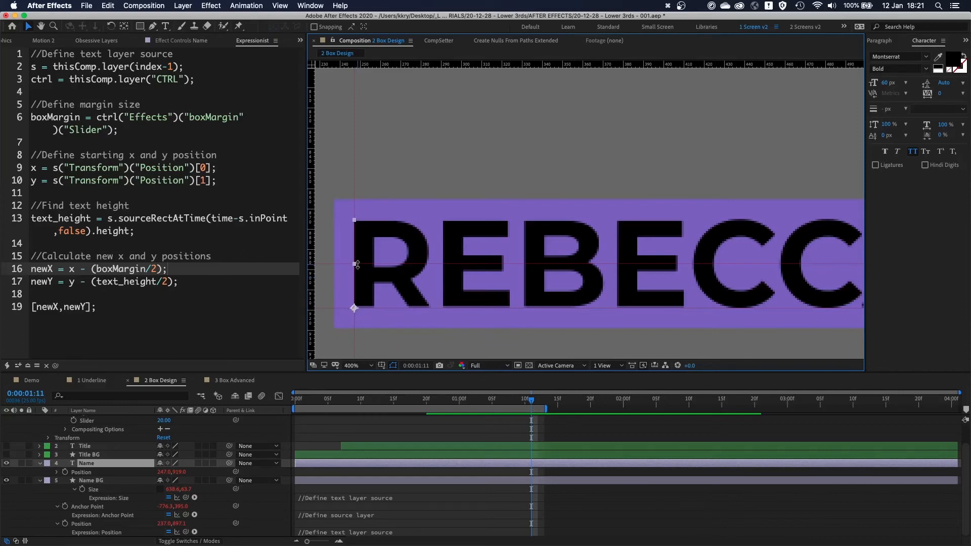
pyautogui.moveTo(437, 263)
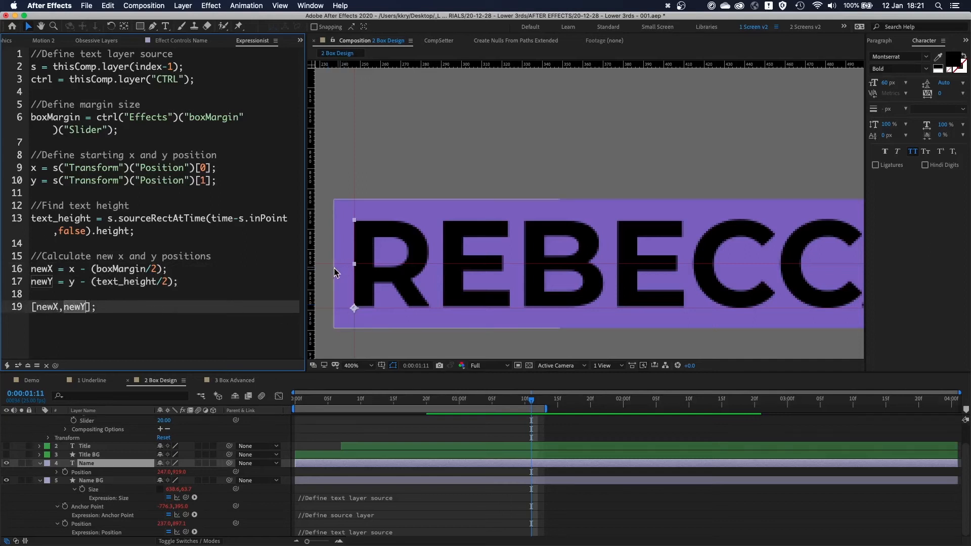
pyautogui.click(90, 480)
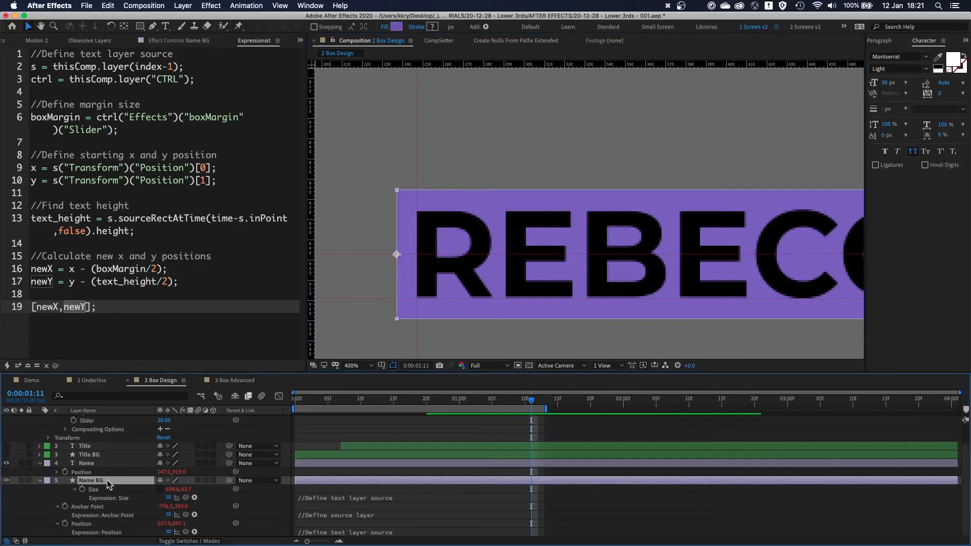
pyautogui.moveTo(455, 194)
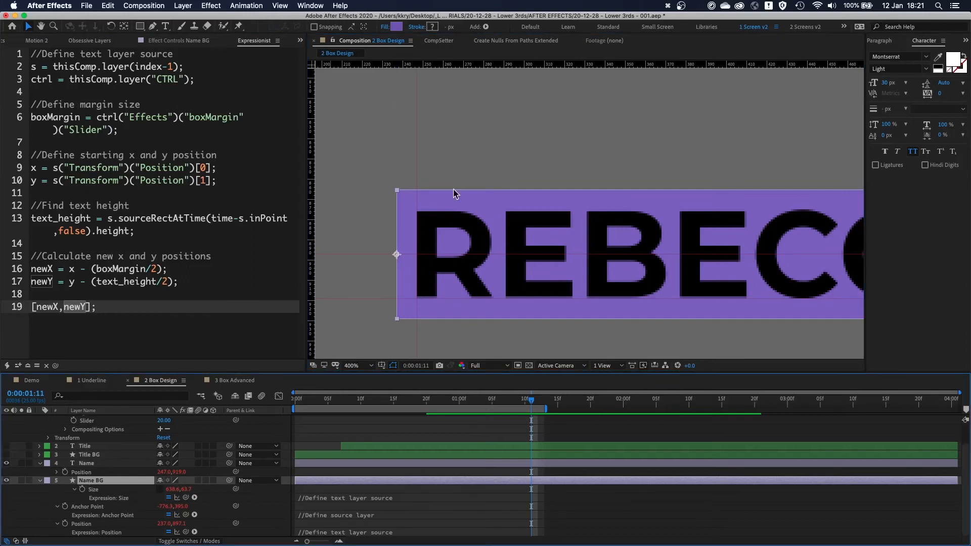
# Clear all guides from the composition via View > Clear Guides
pyautogui.click(350, 366)
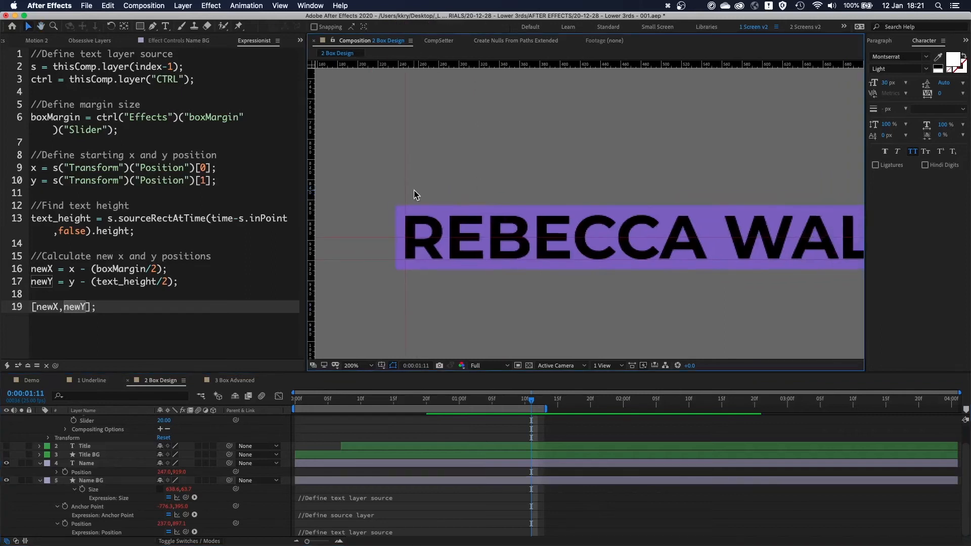
pyautogui.click(351, 366)
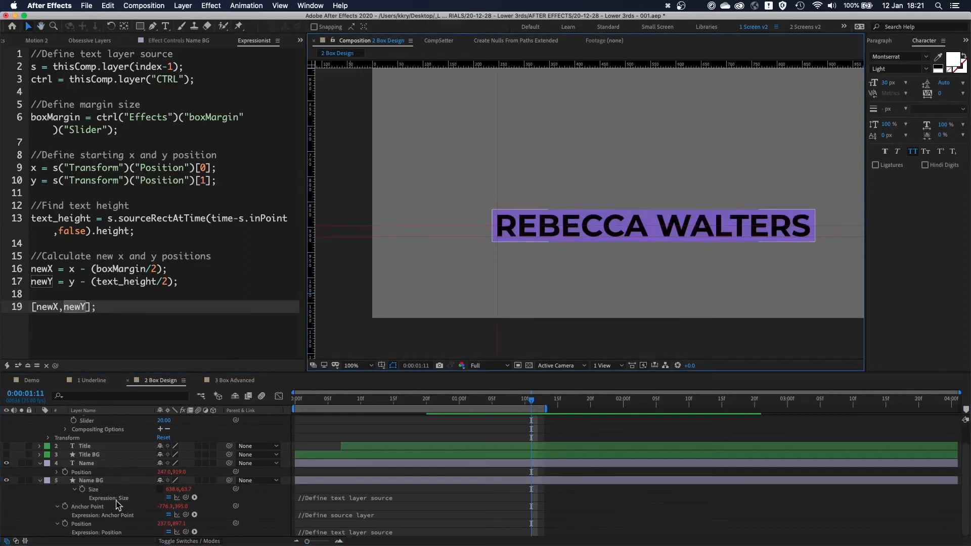
pyautogui.click(279, 5)
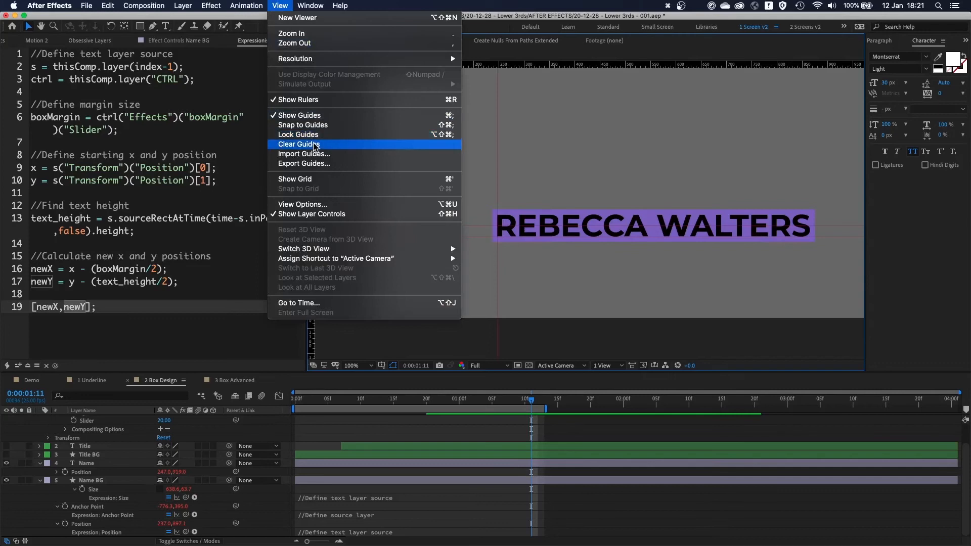
pyautogui.click(298, 145)
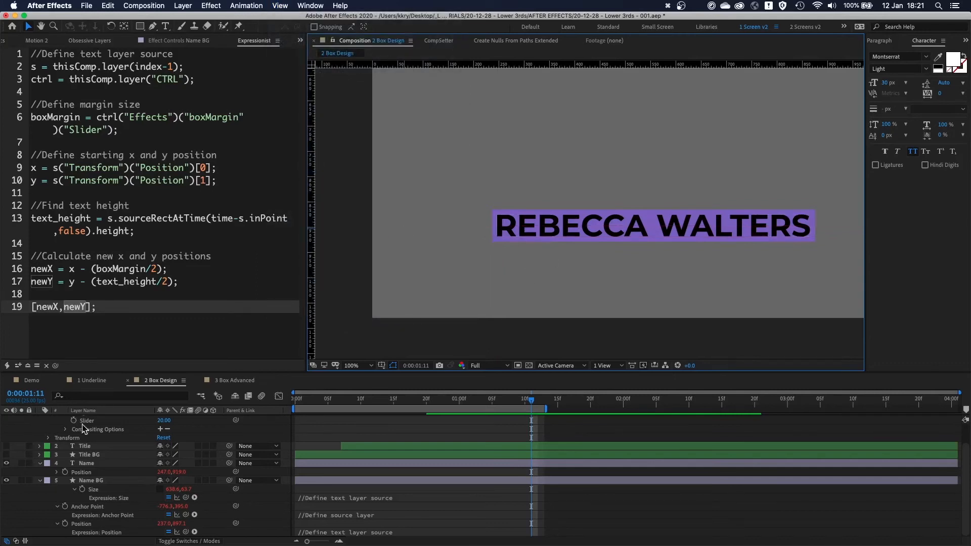
# Make the LAWYER, PARTNER AND FOUNDER title visible and load its Anchor Point expression in the editor
pyautogui.click(89, 454)
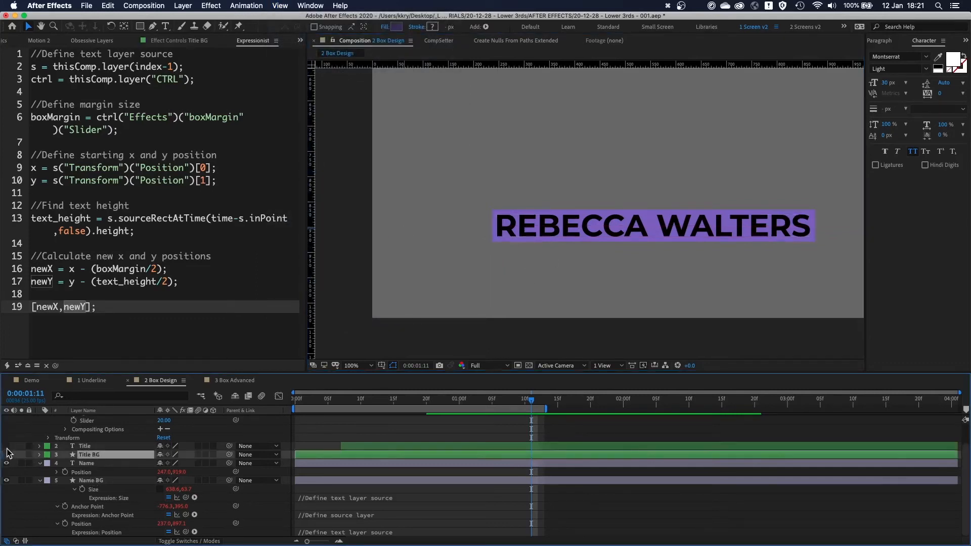
pyautogui.click(6, 446)
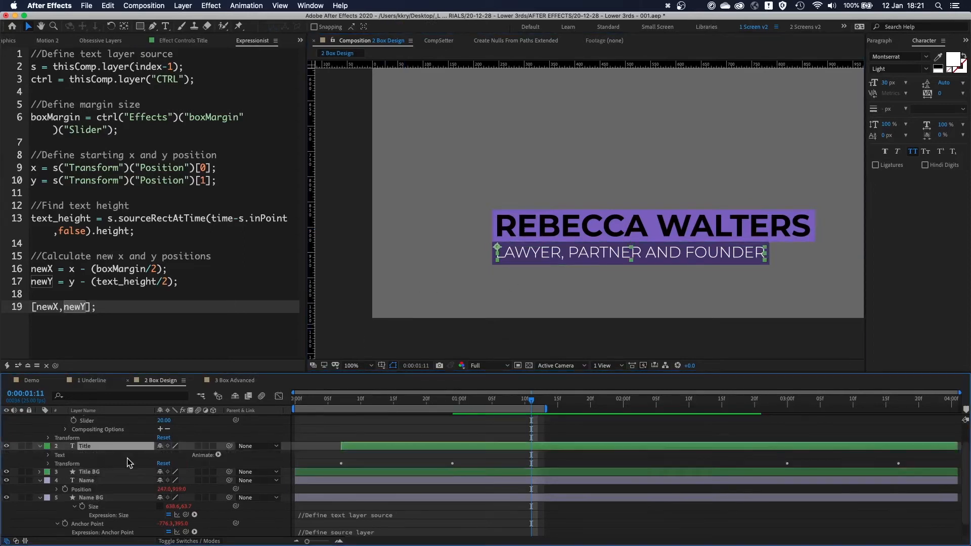
pyautogui.click(39, 447)
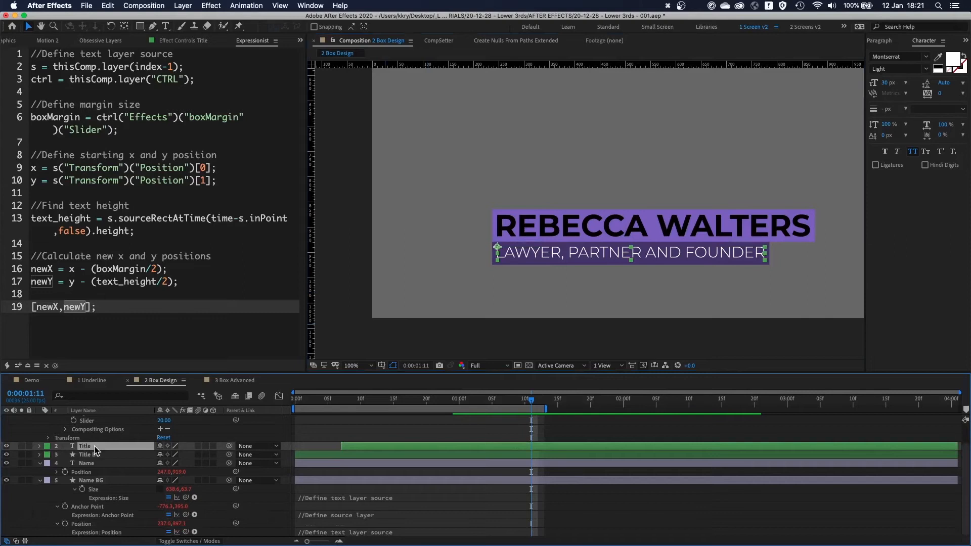
pyautogui.click(38, 446)
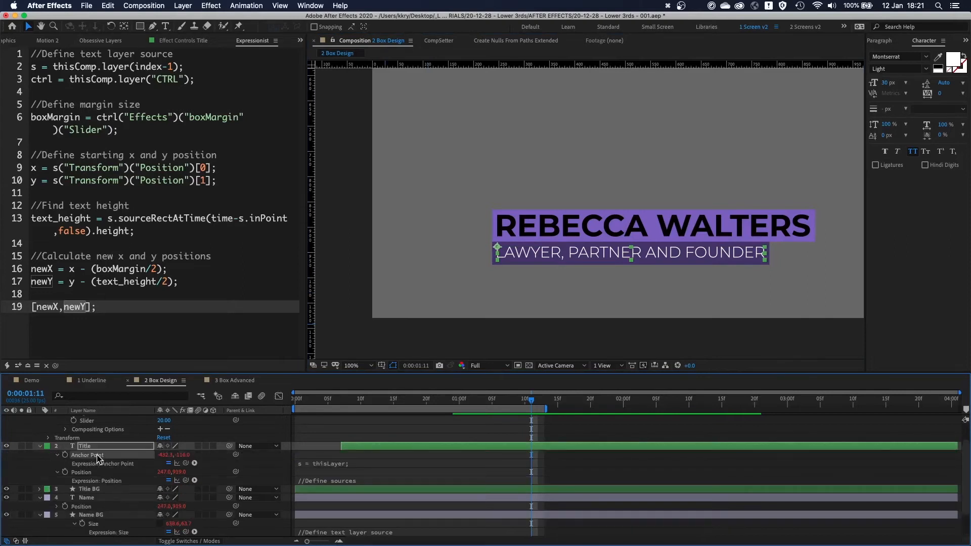
pyautogui.click(87, 455)
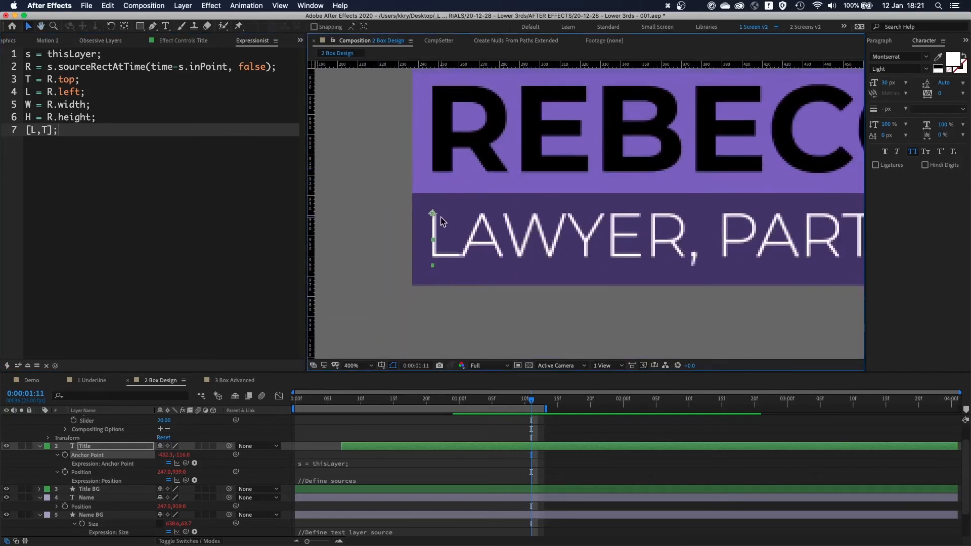
pyautogui.click(85, 498)
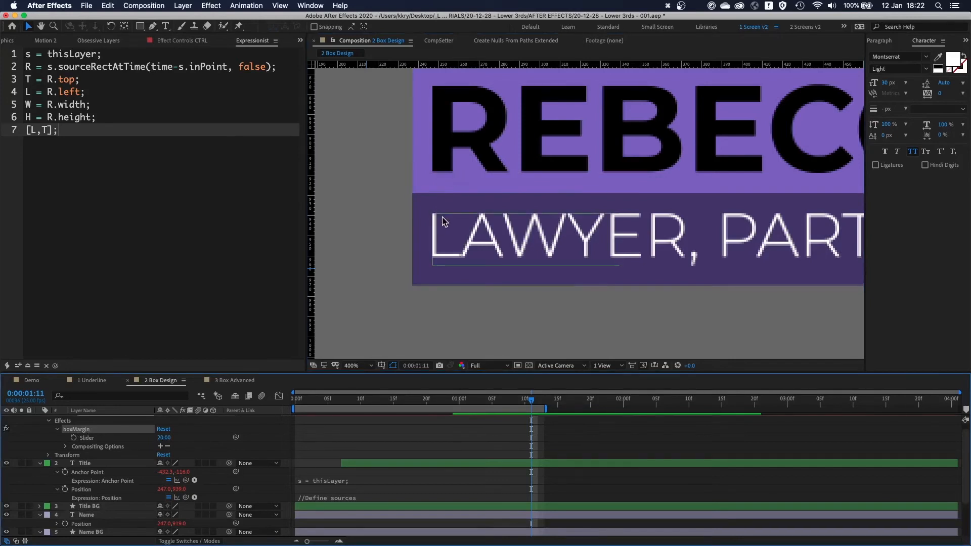
pyautogui.click(84, 464)
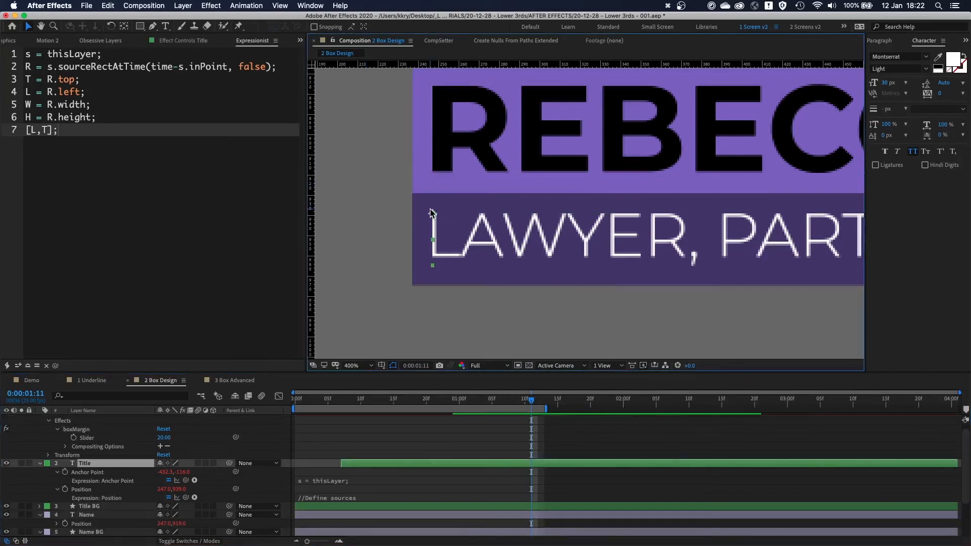
pyautogui.moveTo(384, 230)
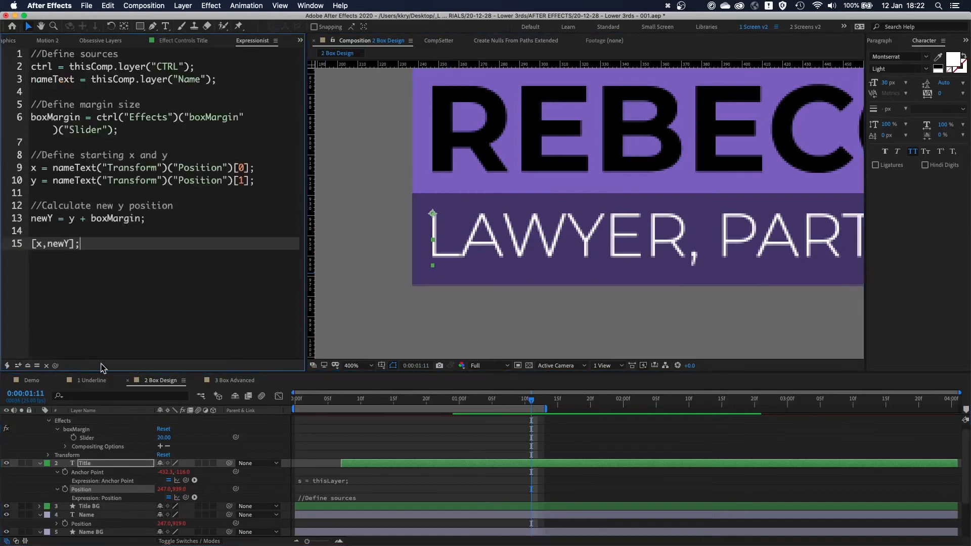
pyautogui.moveTo(122, 91)
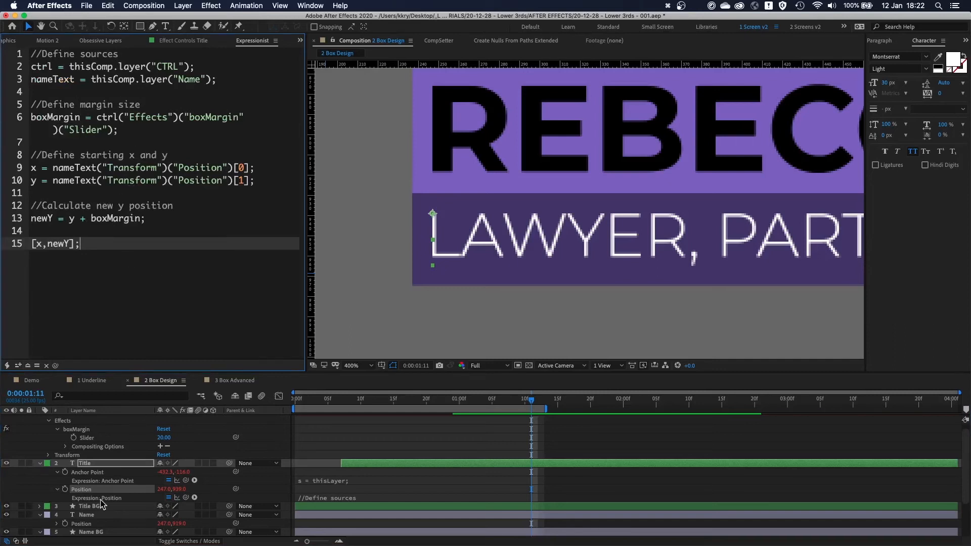
pyautogui.moveTo(100, 183)
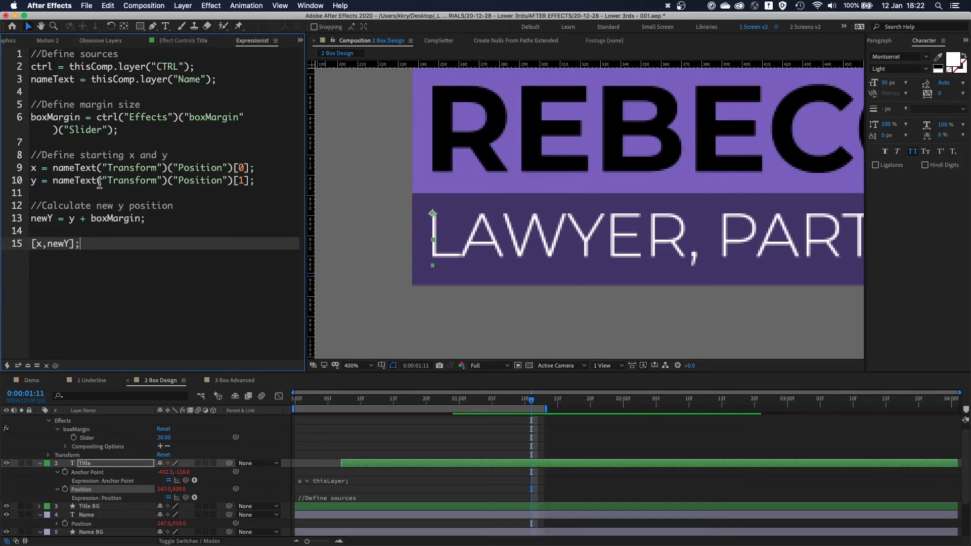
pyautogui.moveTo(157, 366)
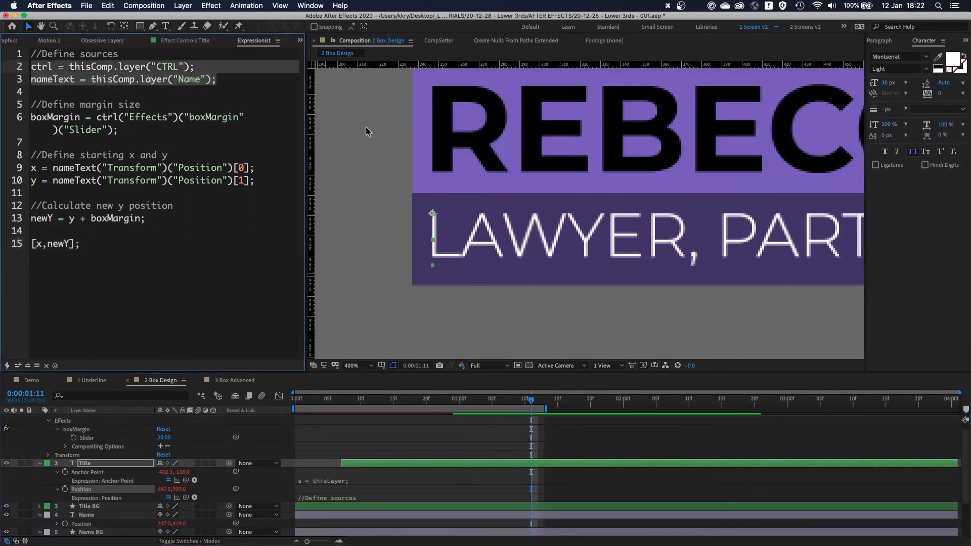
pyautogui.click(86, 515)
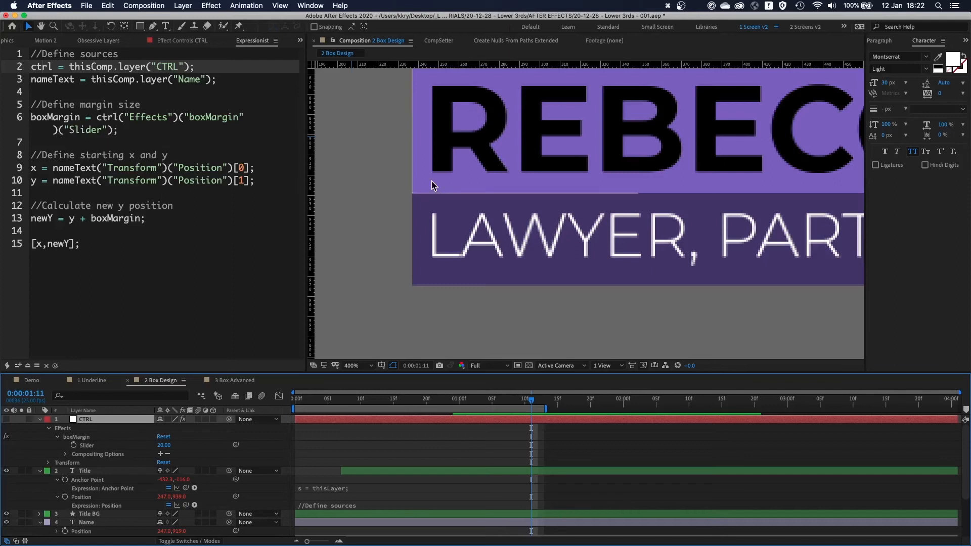
pyautogui.click(87, 523)
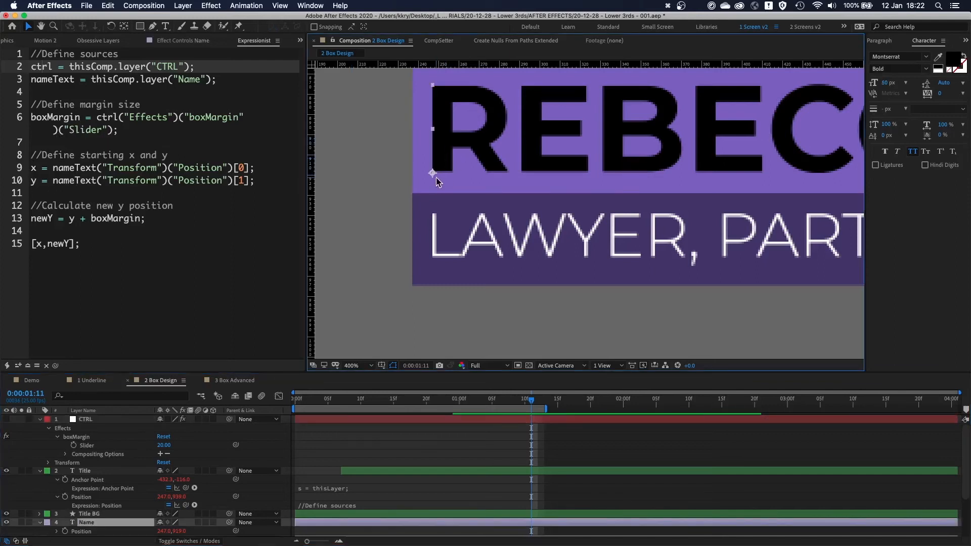
pyautogui.moveTo(434, 176)
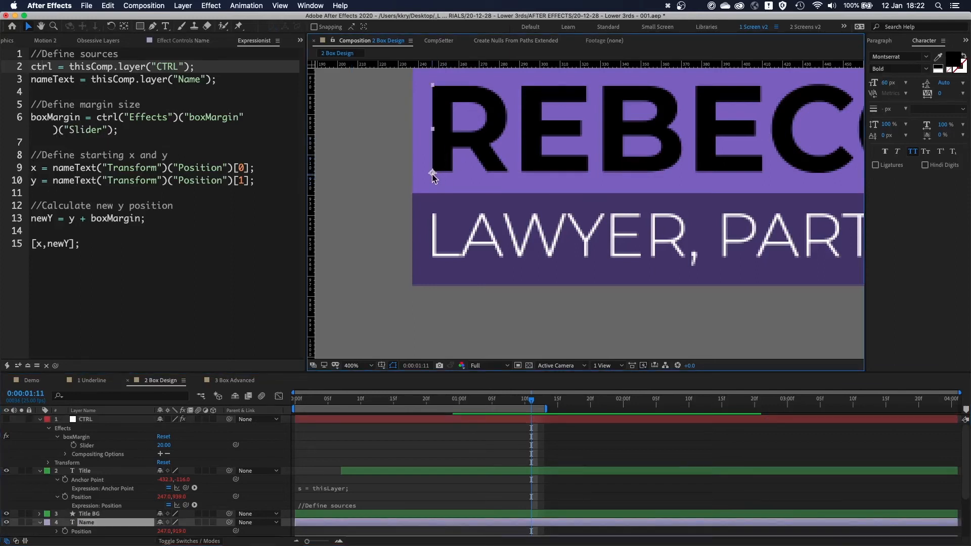
pyautogui.doubleClick(164, 445)
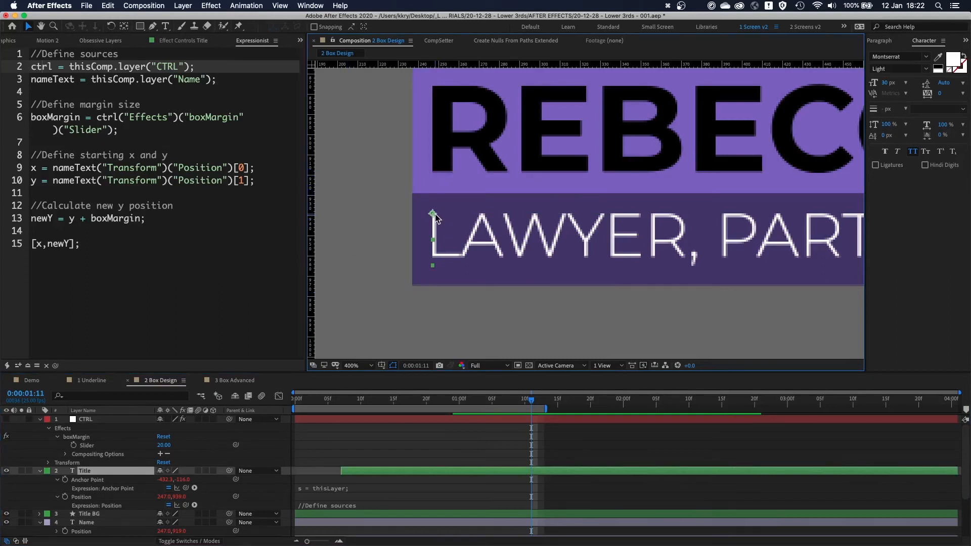
pyautogui.click(89, 436)
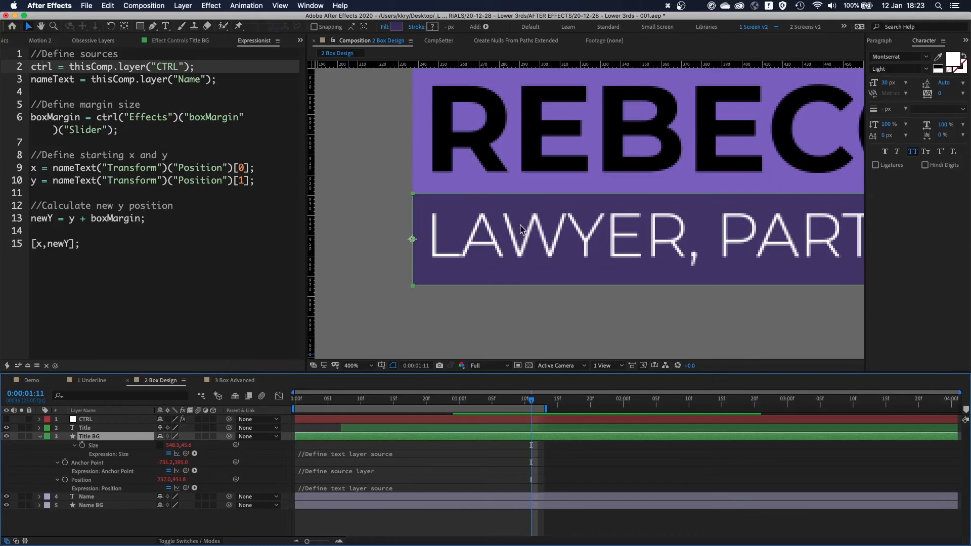
pyautogui.moveTo(104, 453)
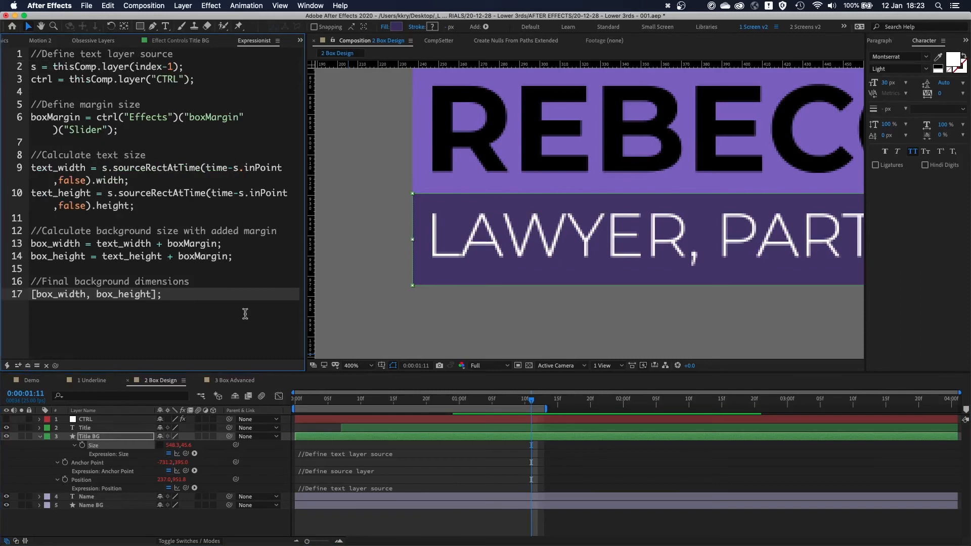
pyautogui.click(92, 505)
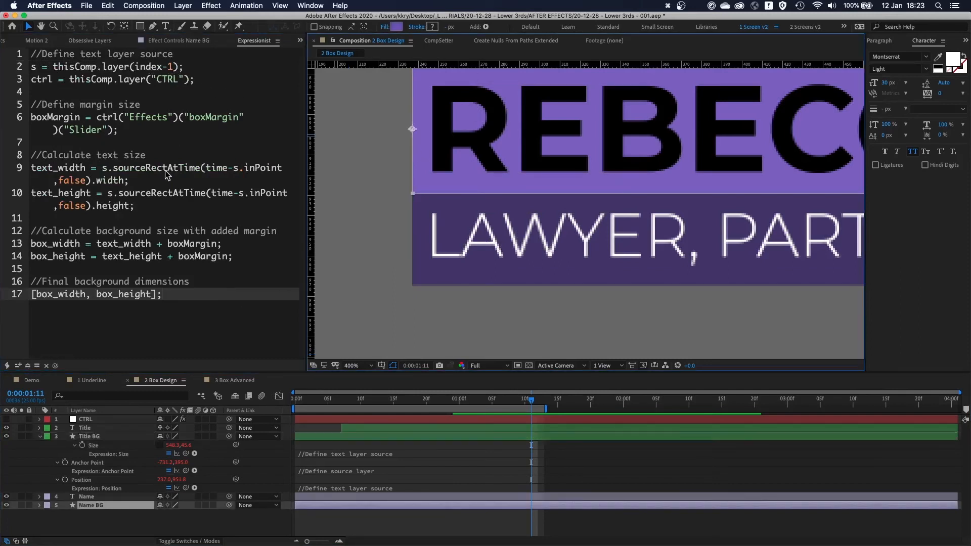
pyautogui.click(91, 505)
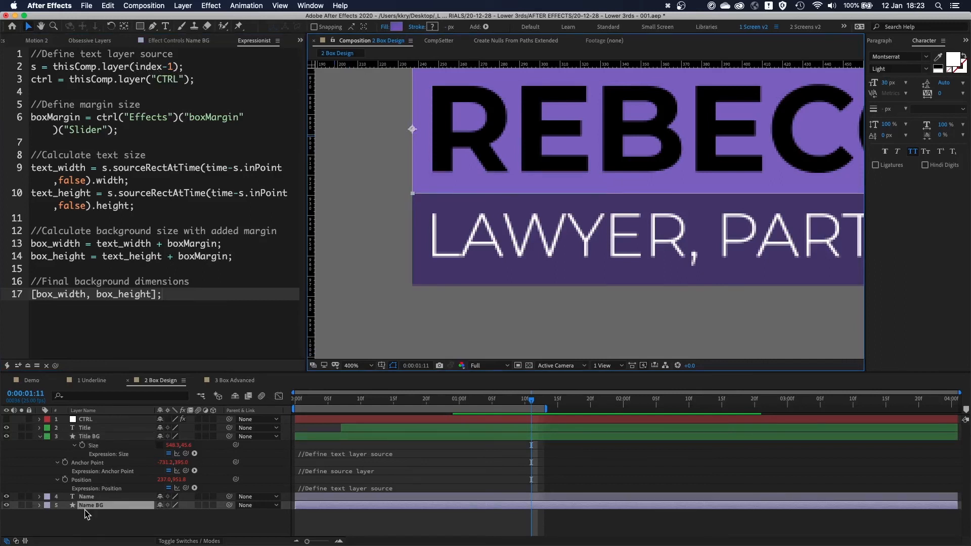
pyautogui.moveTo(93, 413)
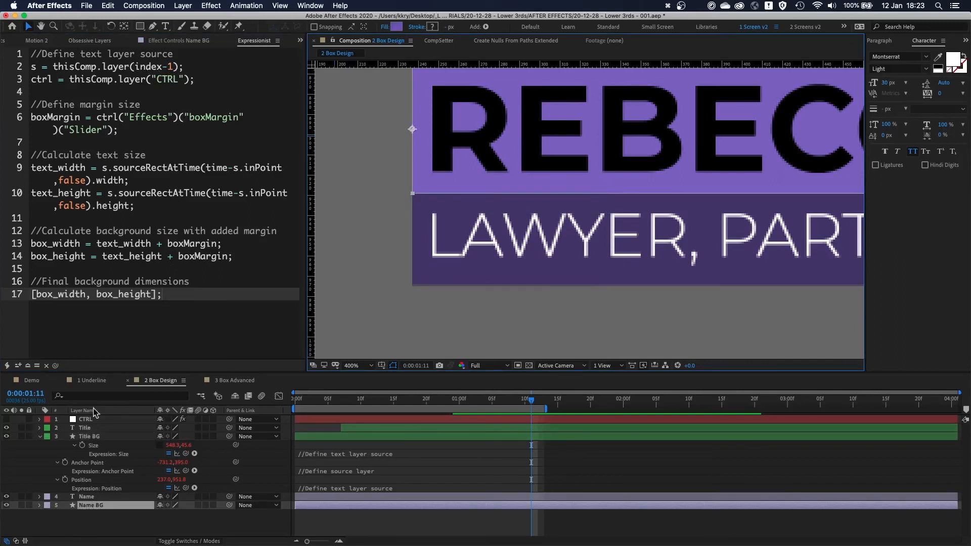
pyautogui.click(89, 436)
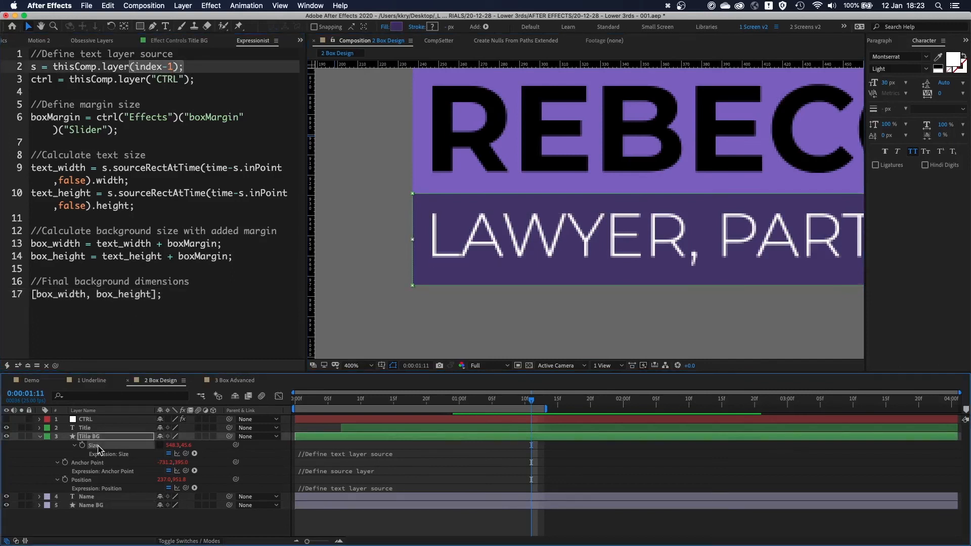
pyautogui.click(85, 427)
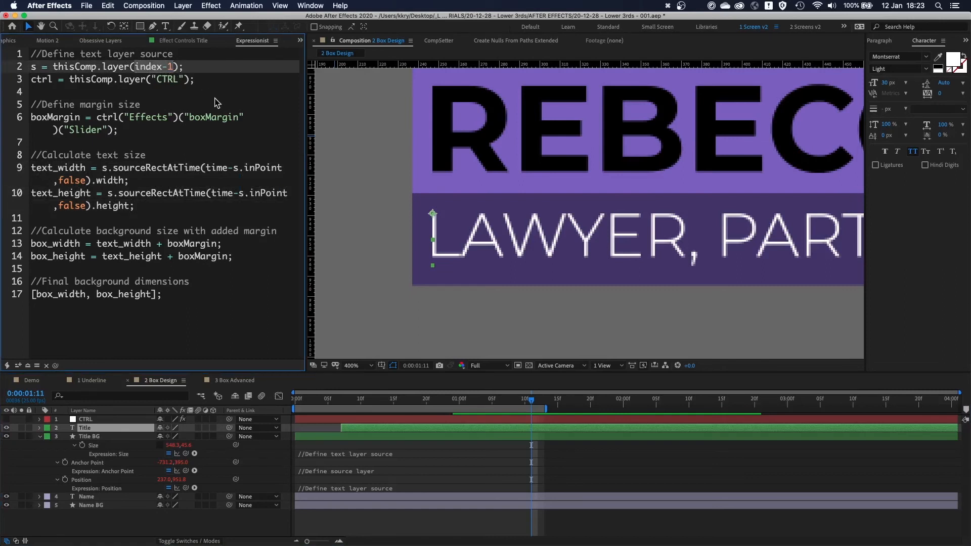
pyautogui.moveTo(176, 99)
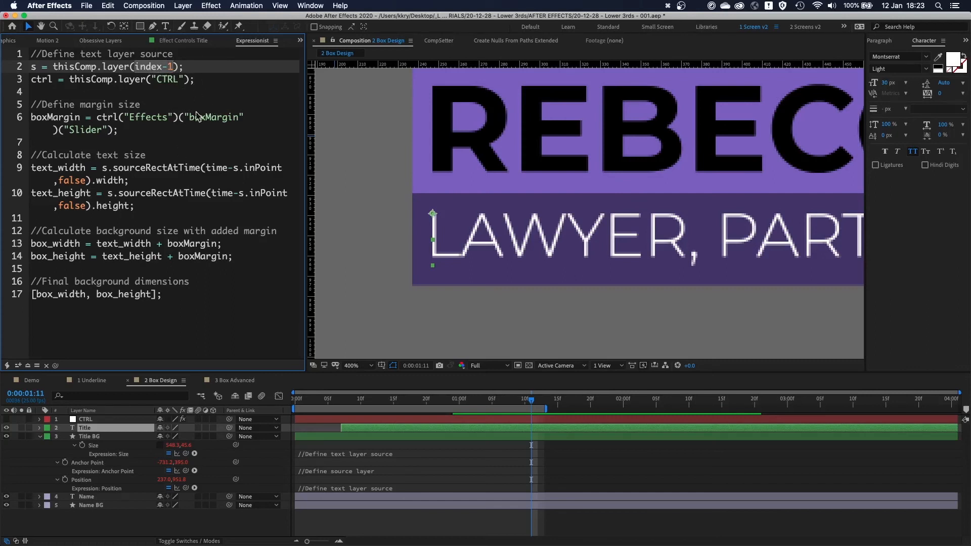
pyautogui.moveTo(131, 275)
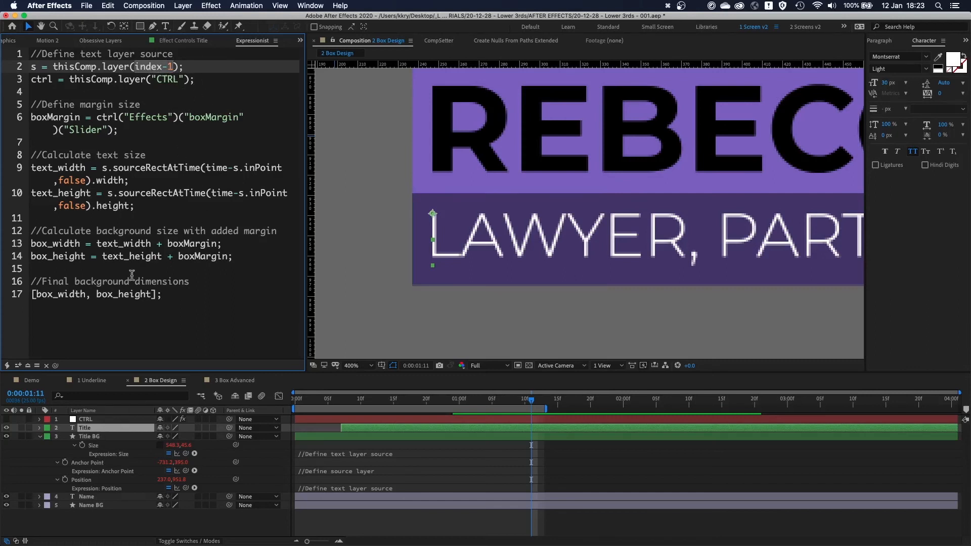
pyautogui.click(89, 436)
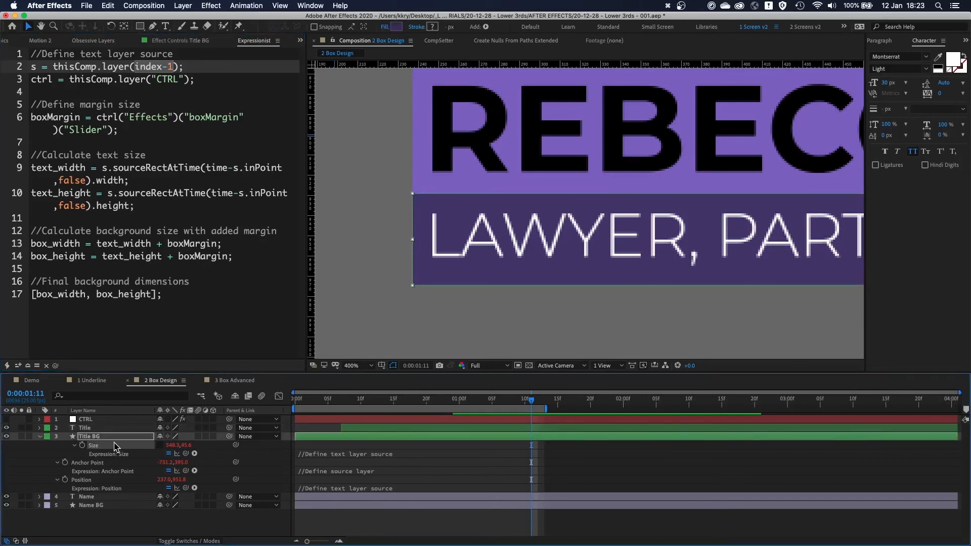
pyautogui.click(90, 505)
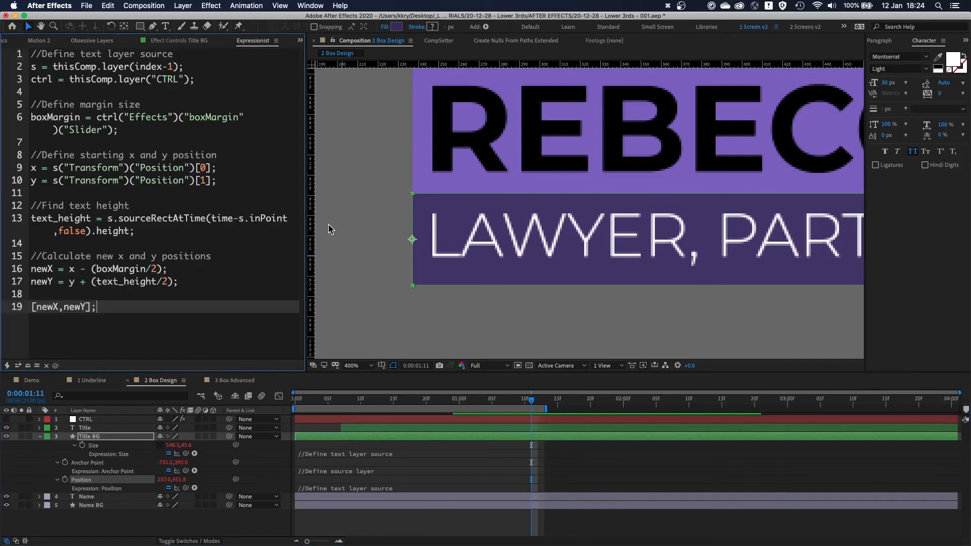
pyautogui.moveTo(502, 232)
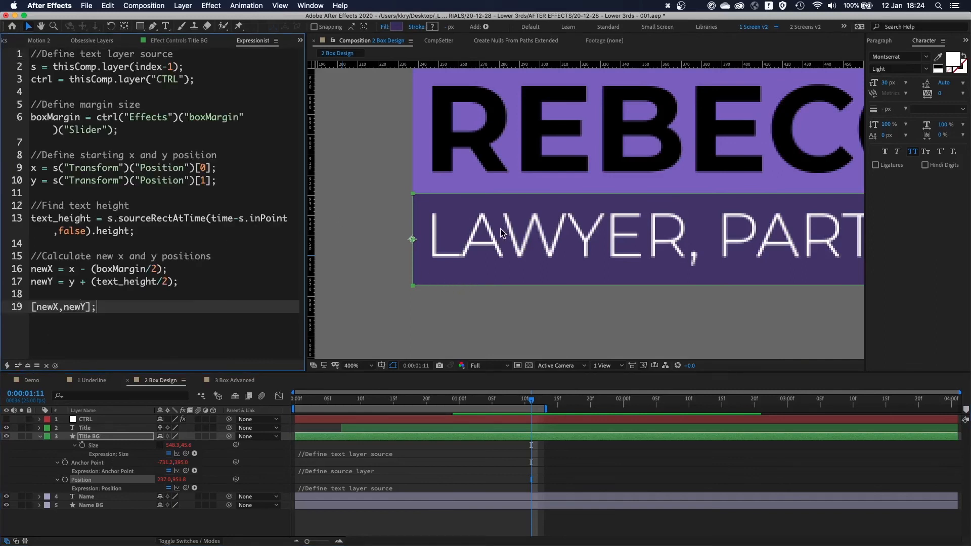
pyautogui.moveTo(207, 138)
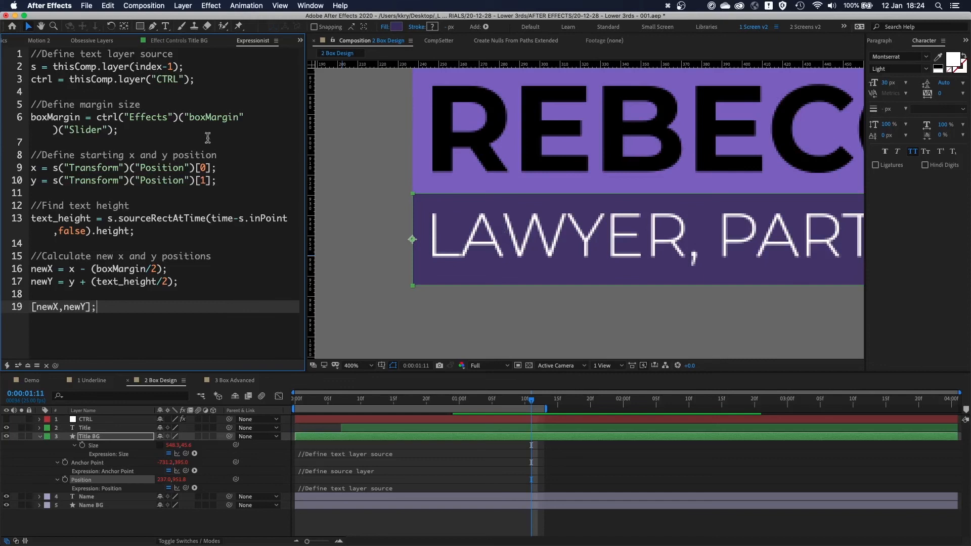
pyautogui.moveTo(109, 502)
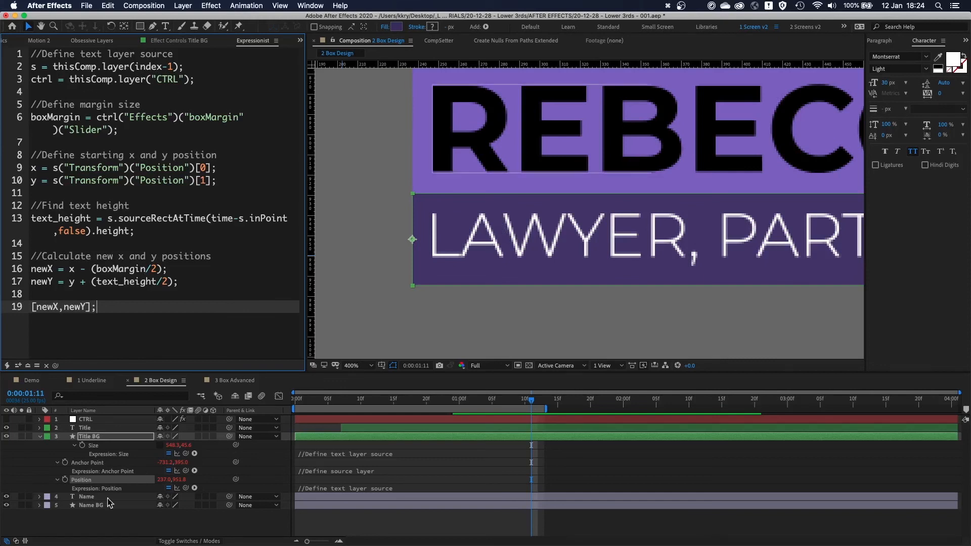
pyautogui.click(90, 505)
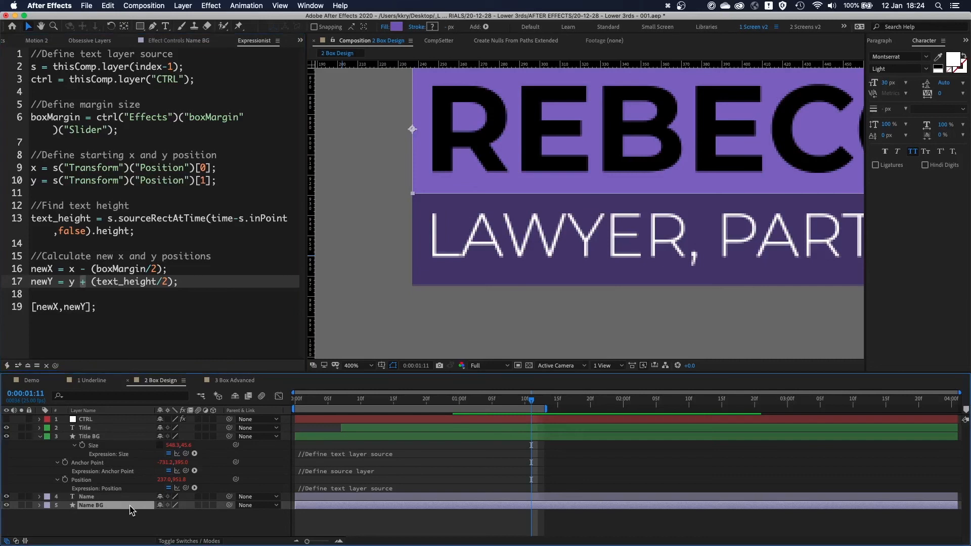
pyautogui.click(56, 506)
pyautogui.write('-')
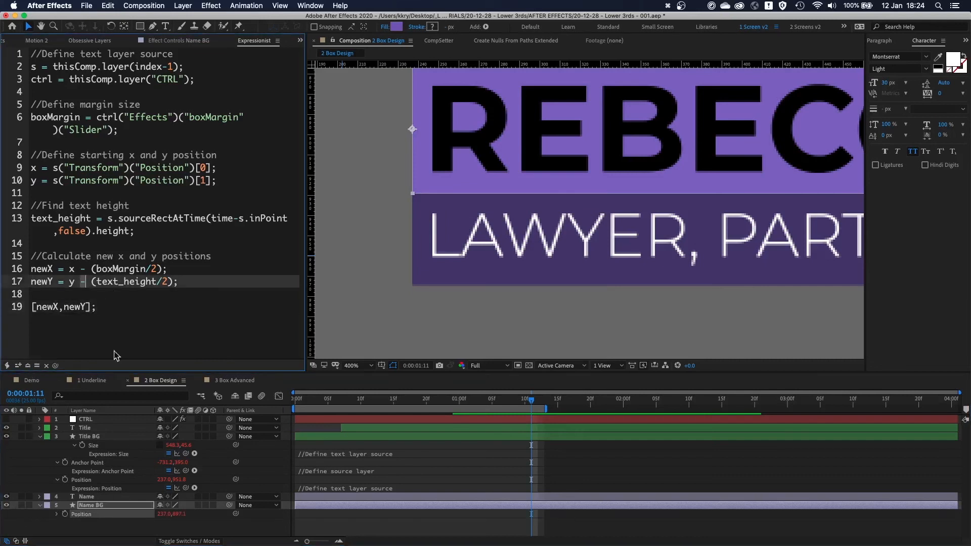
pyautogui.click(93, 436)
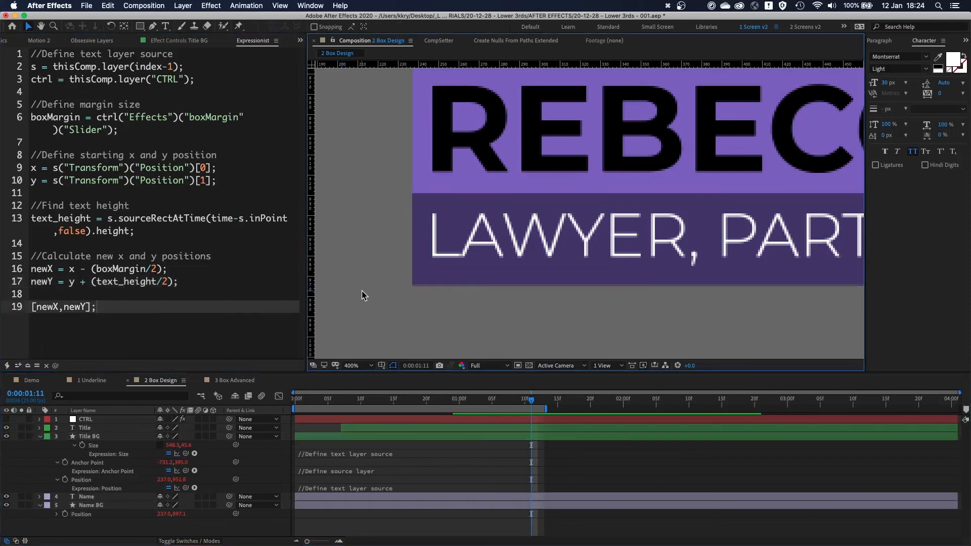
pyautogui.click(352, 365)
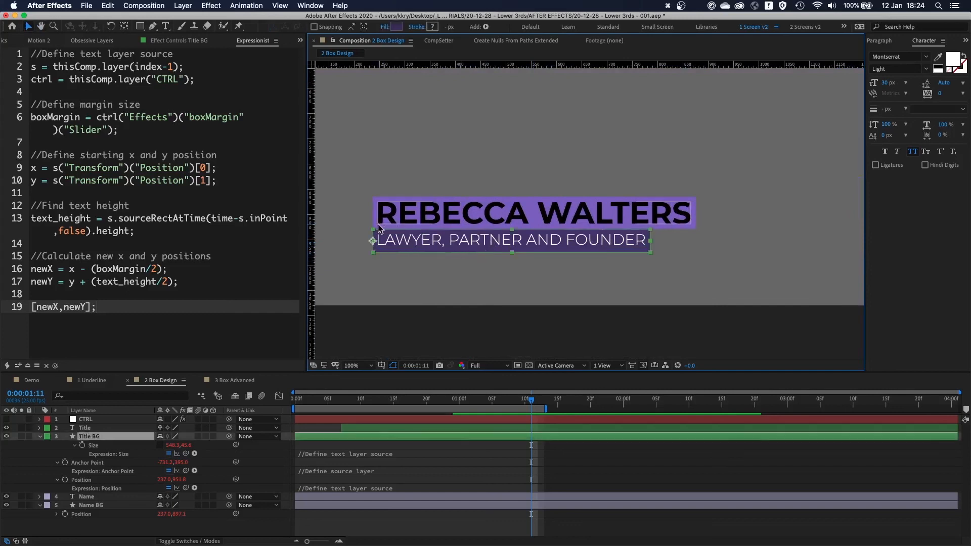
# Set the CTRL layer's boxMargin slider to 10 so both boxes hug the text, then move to 3 Box Advanced
pyautogui.click(85, 428)
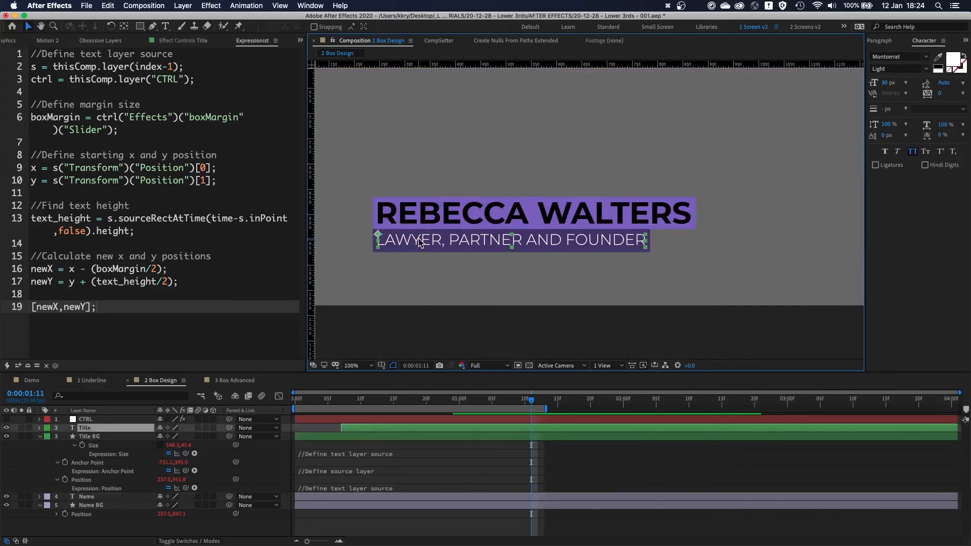
pyautogui.click(351, 365)
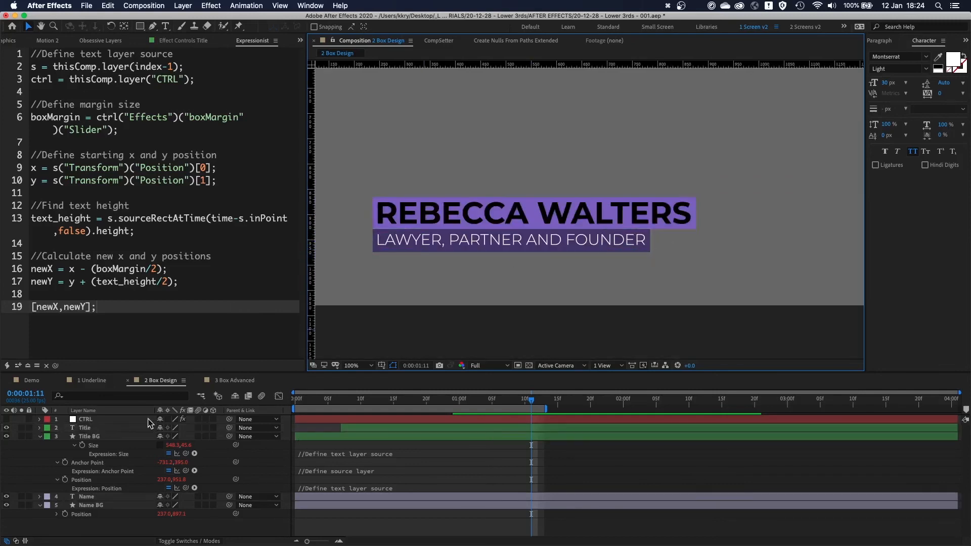
pyautogui.click(39, 418)
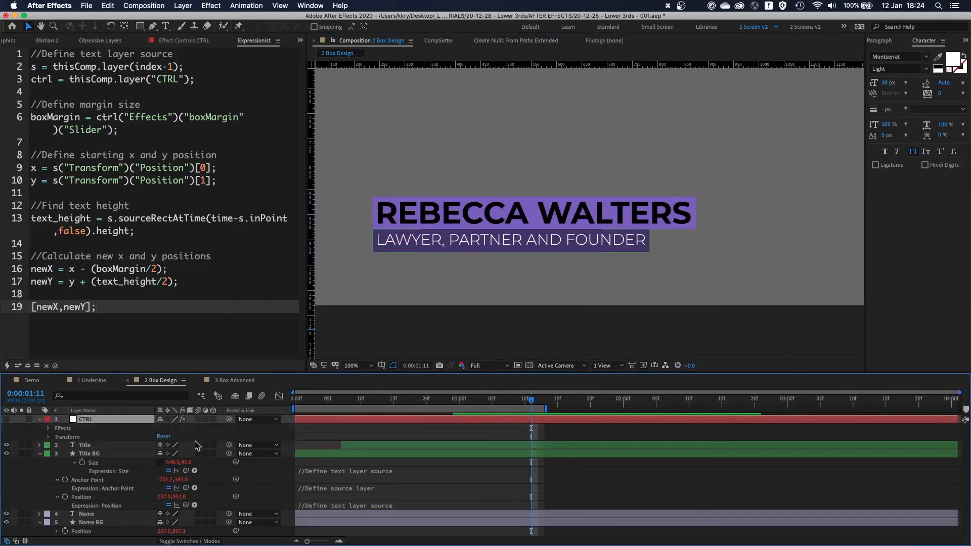
pyautogui.click(48, 428)
pyautogui.write('10')
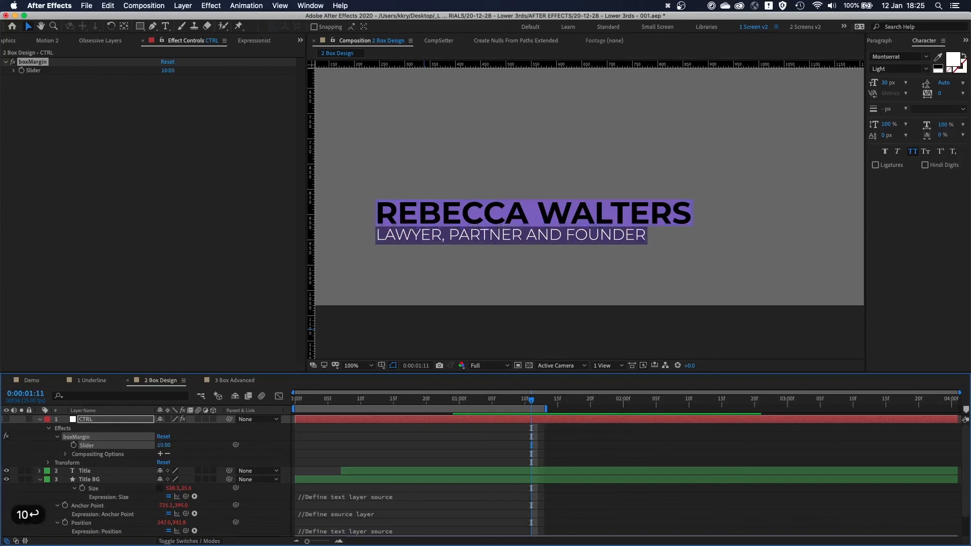
pyautogui.click(235, 380)
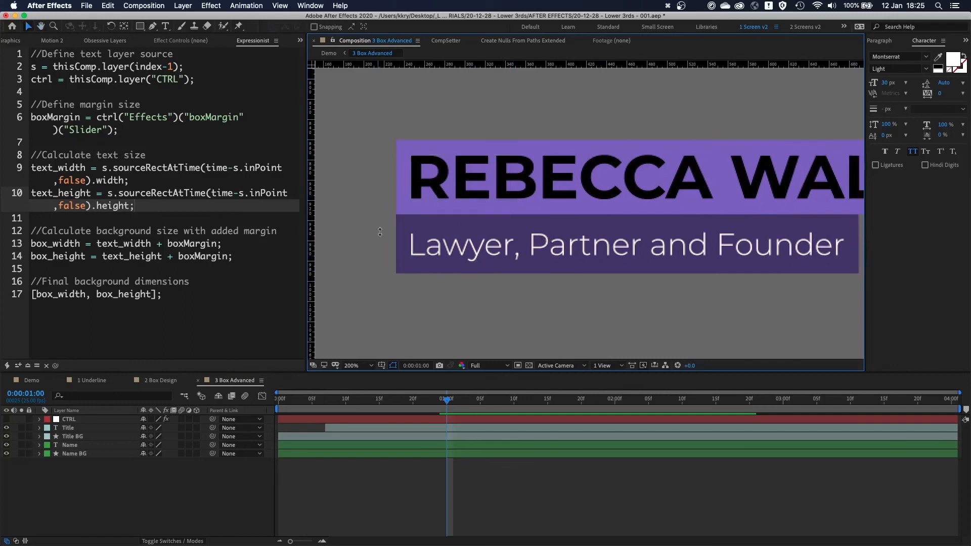
pyautogui.moveTo(362, 73)
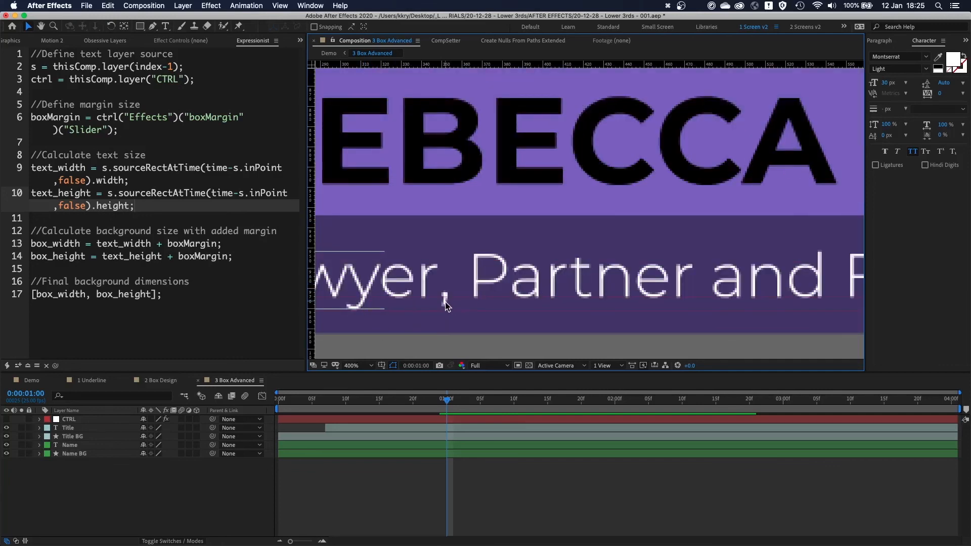
# Zoom to view the 3 Box Advanced lower third and start editing the mixed-case title 'Lawyer, Partner and Founder'
pyautogui.click(351, 365)
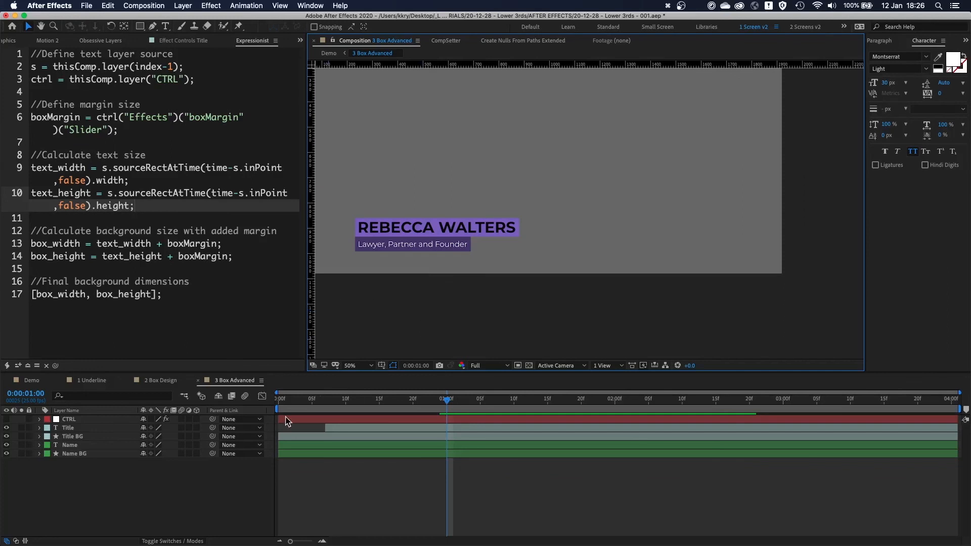
pyautogui.doubleClick(412, 244)
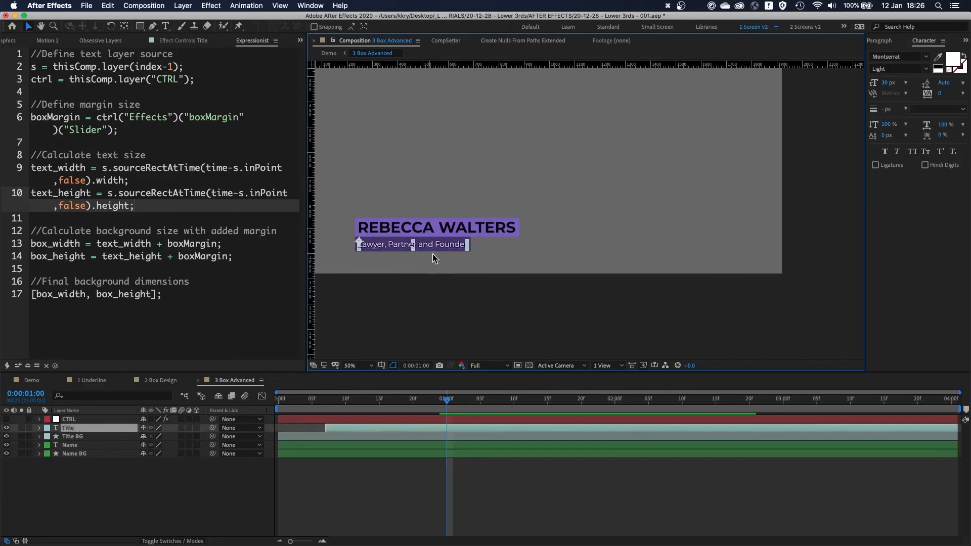